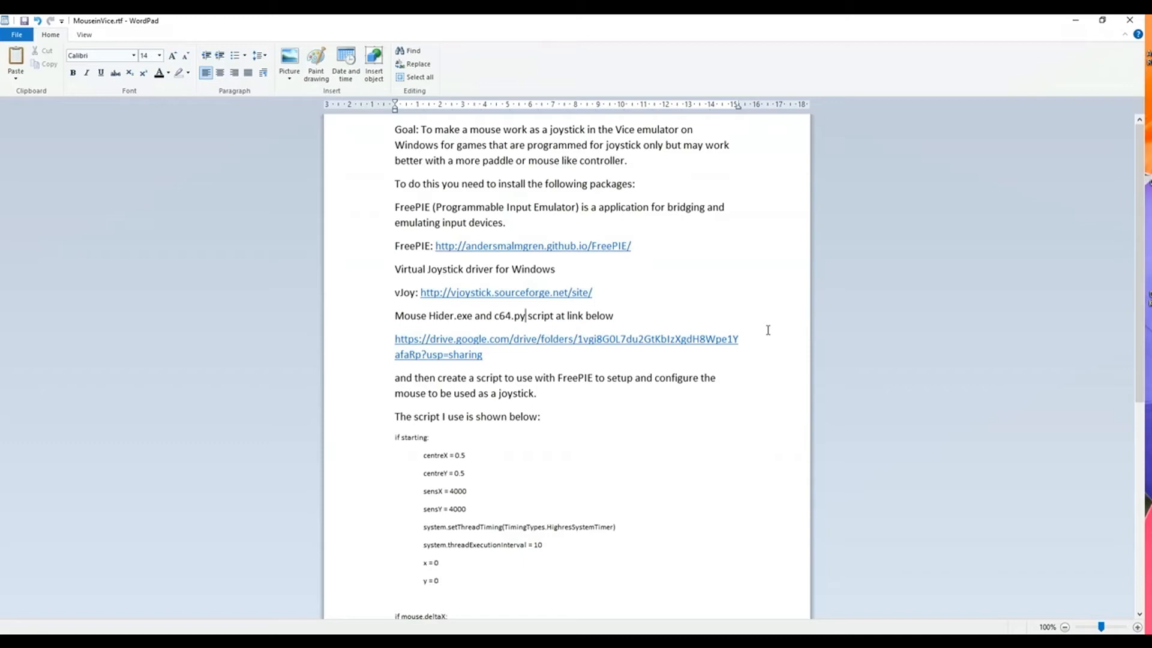
mouse_move(762, 360)
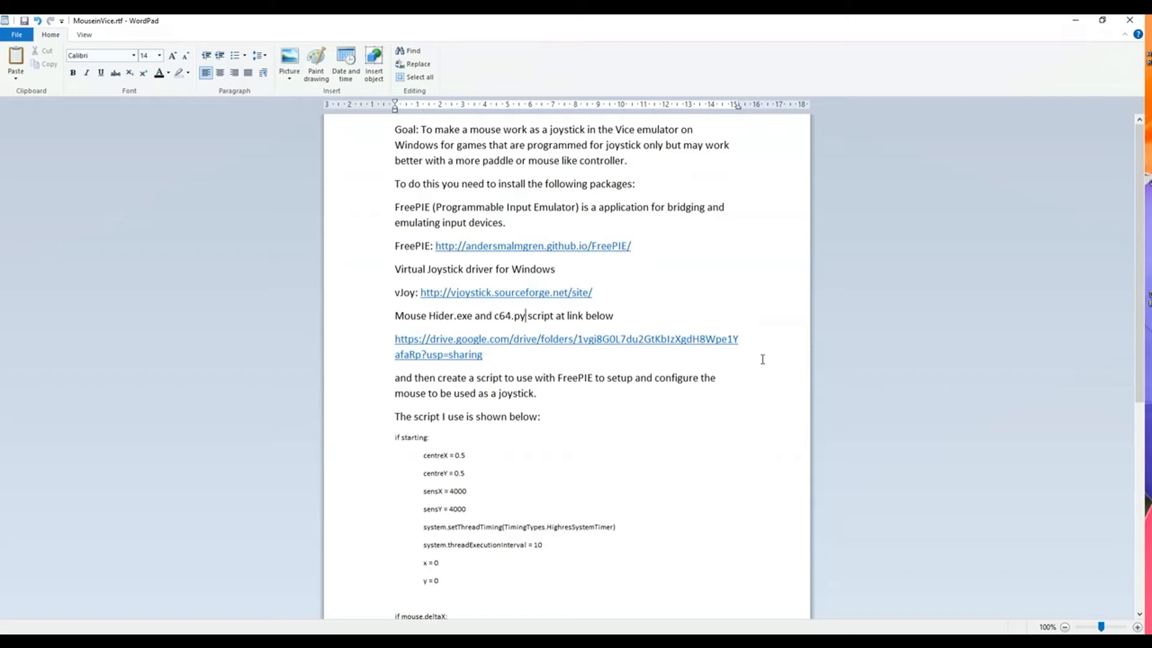
mouse_move(705, 419)
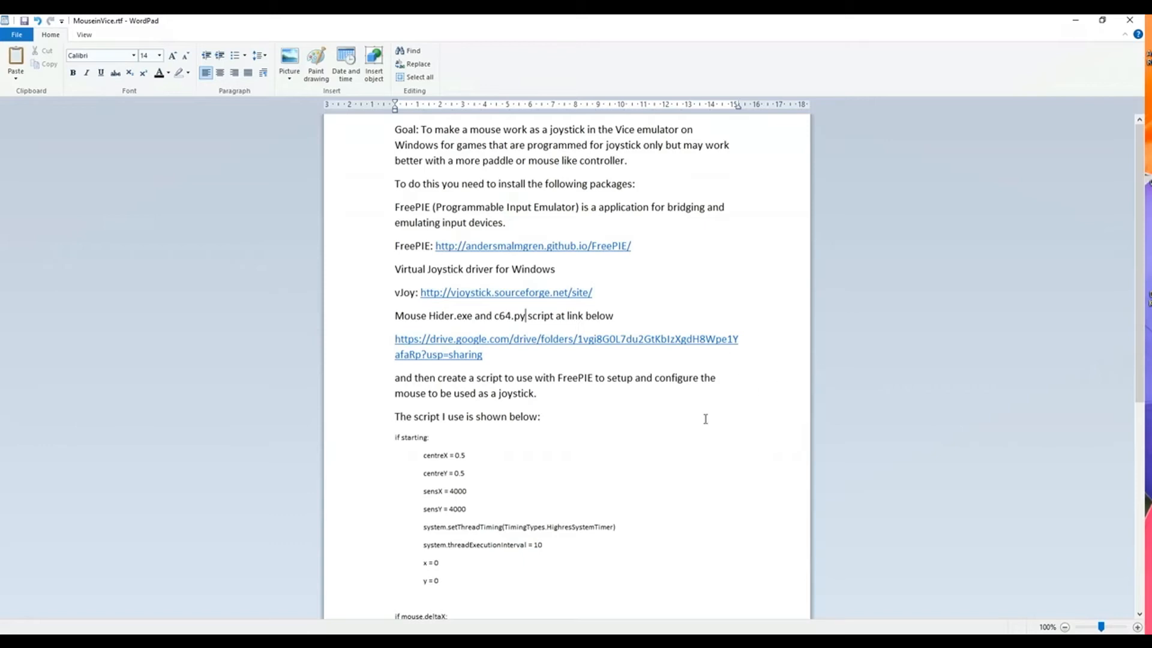
mouse_move(542, 433)
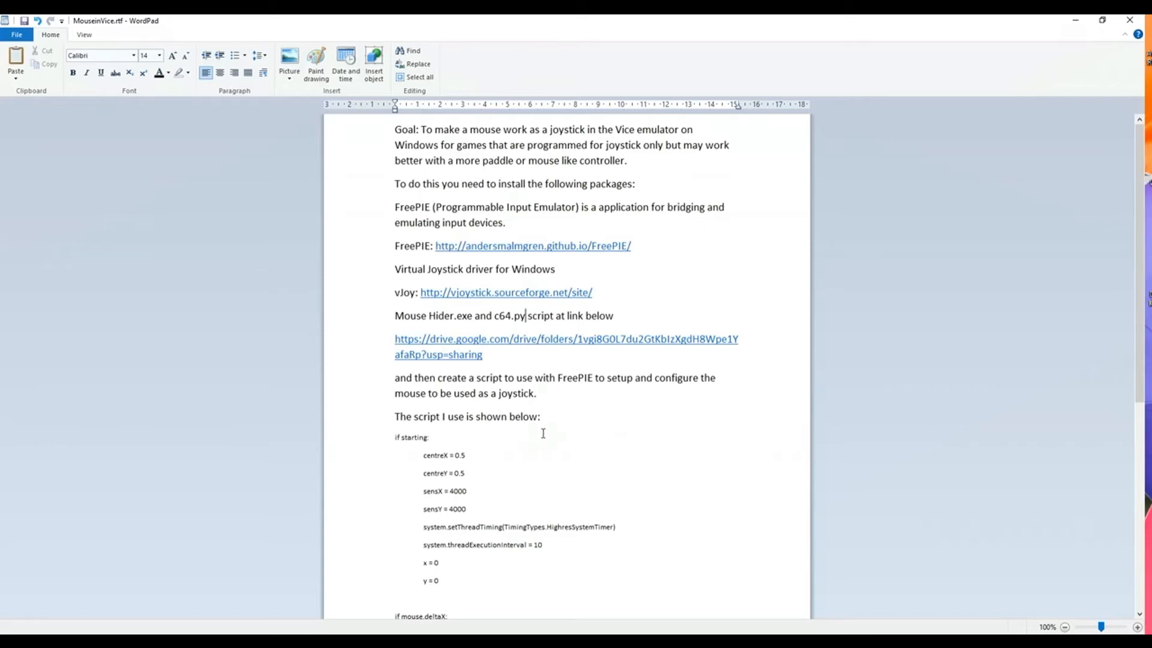
mouse_move(1134, 321)
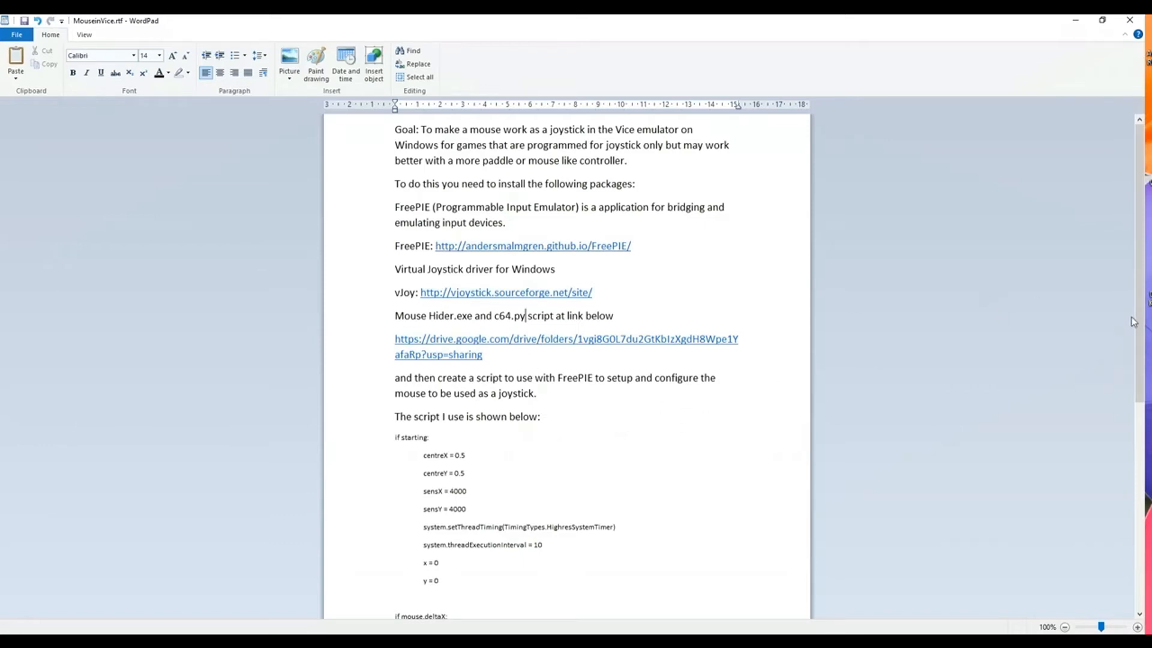
Step: Scroll through the Start search results to locate the FreePIE app
scroll("down", 3)
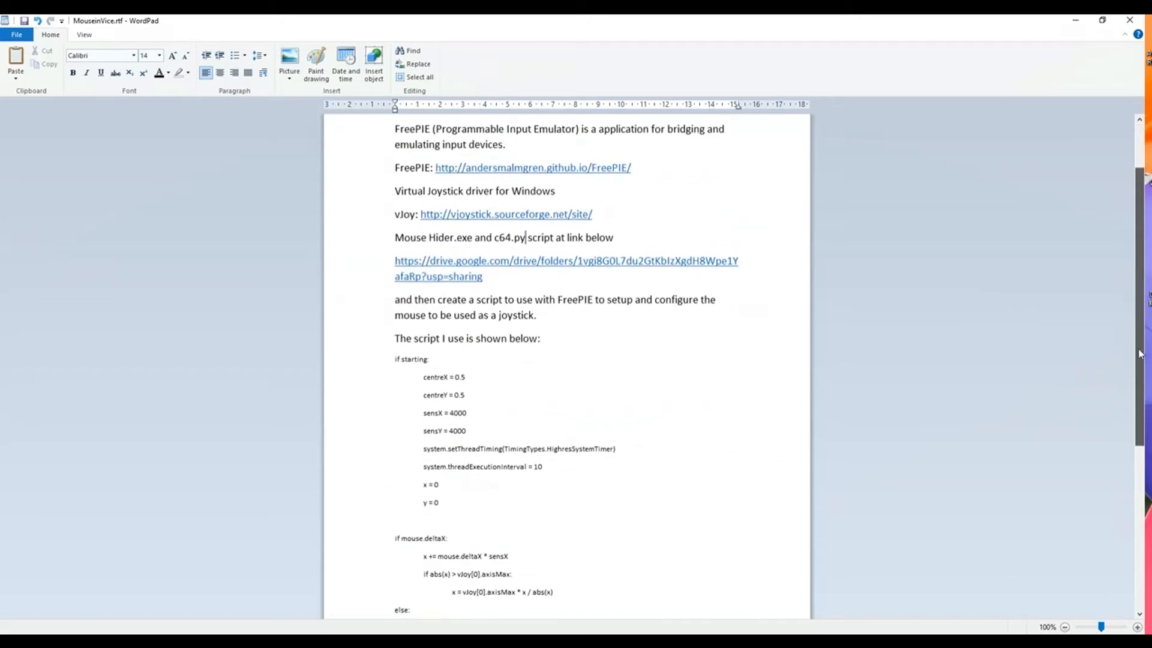
scroll("down", 3)
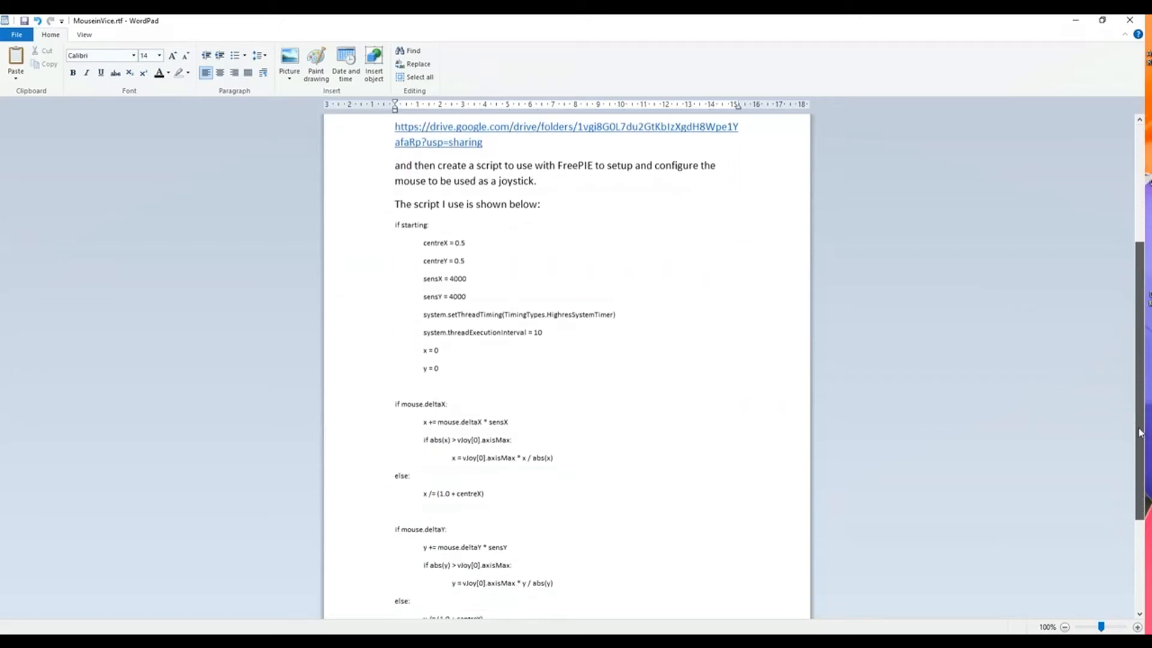
scroll("down", 3)
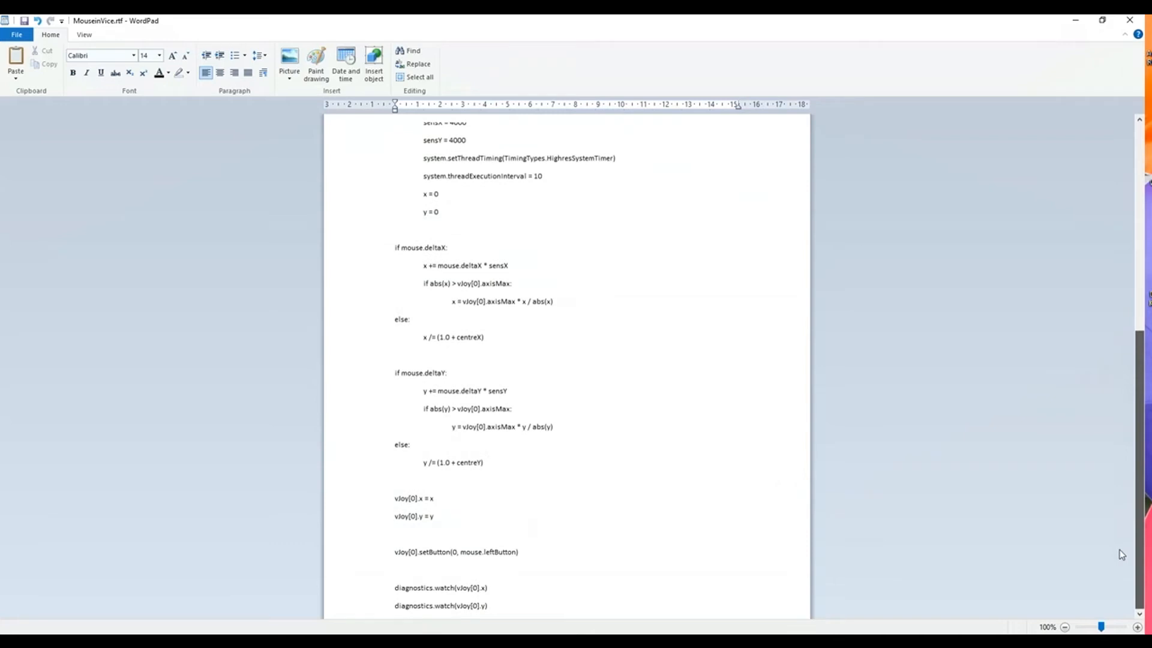
scroll("up", 3)
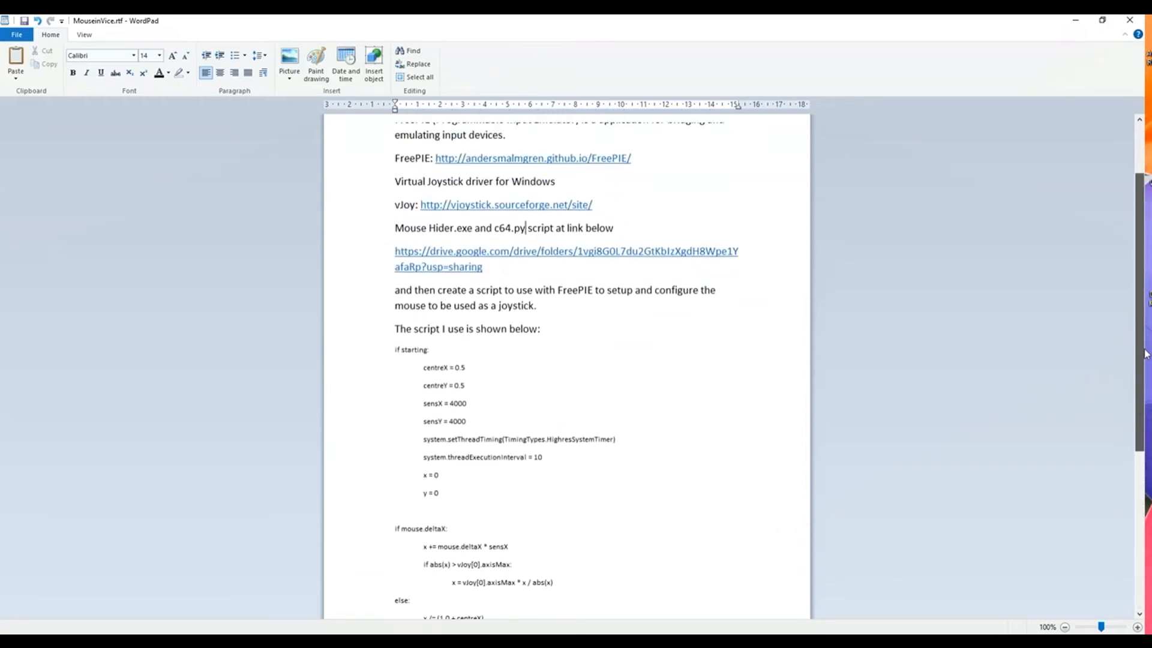
scroll("up", 3)
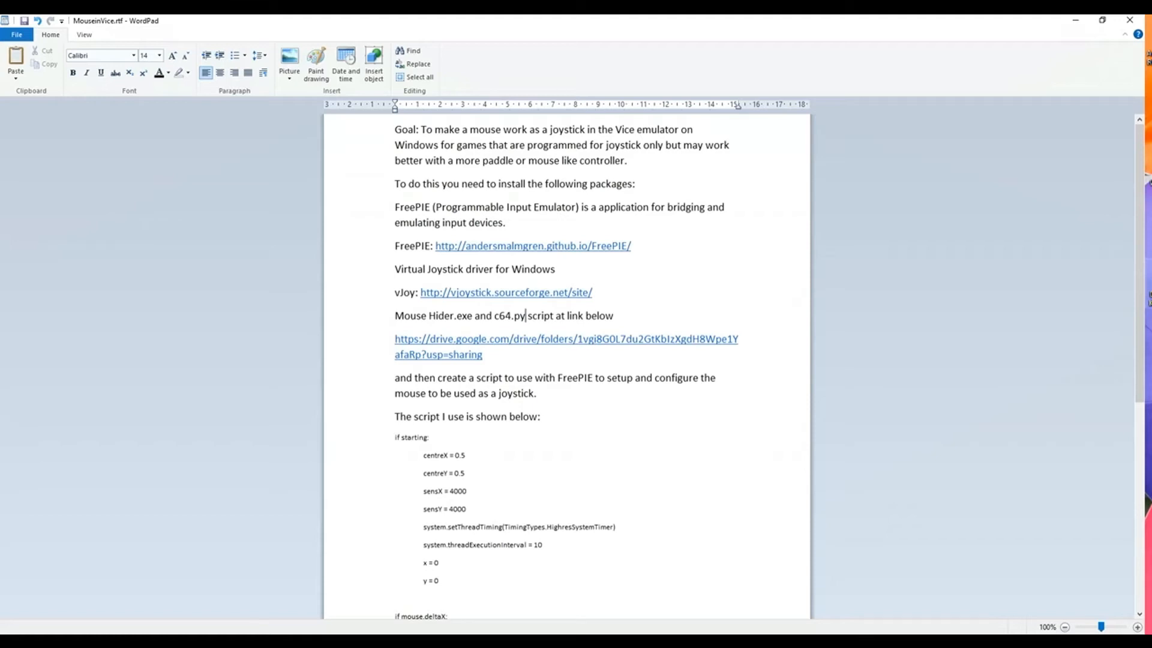
mouse_move(1035, 156)
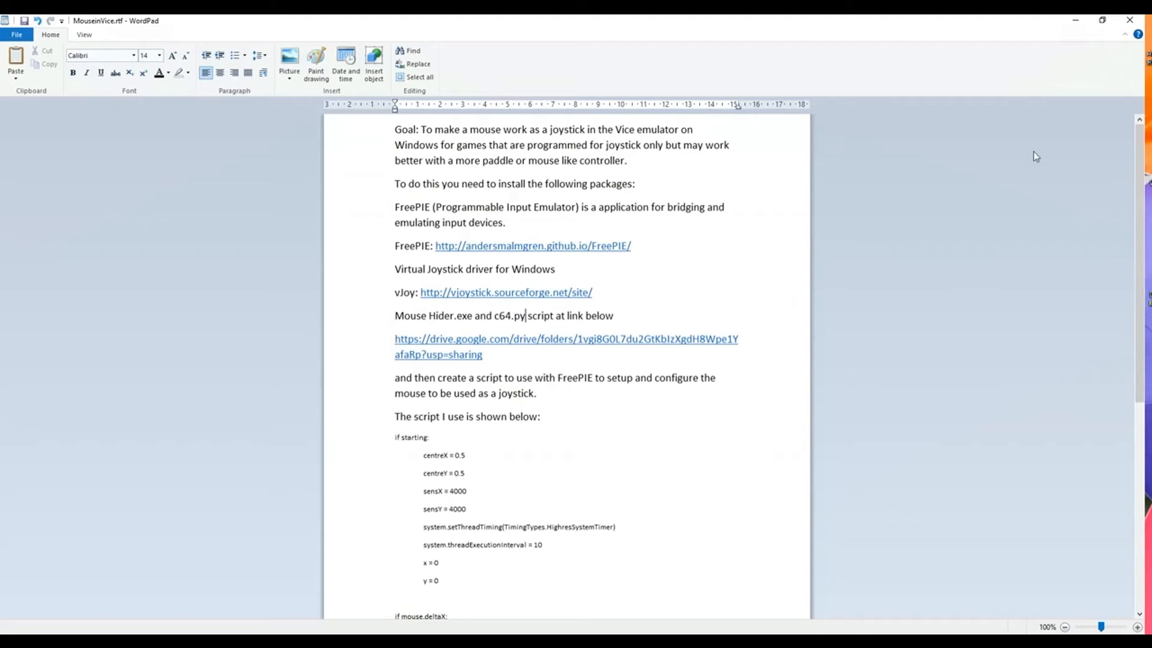
mouse_move(992, 264)
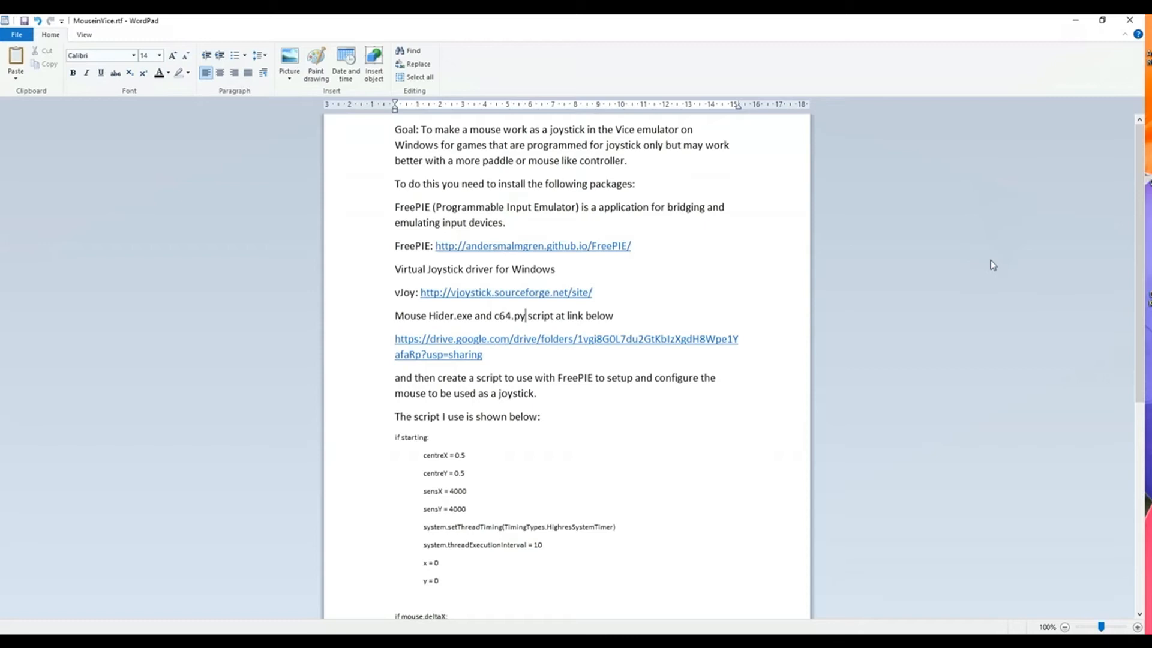
mouse_move(997, 260)
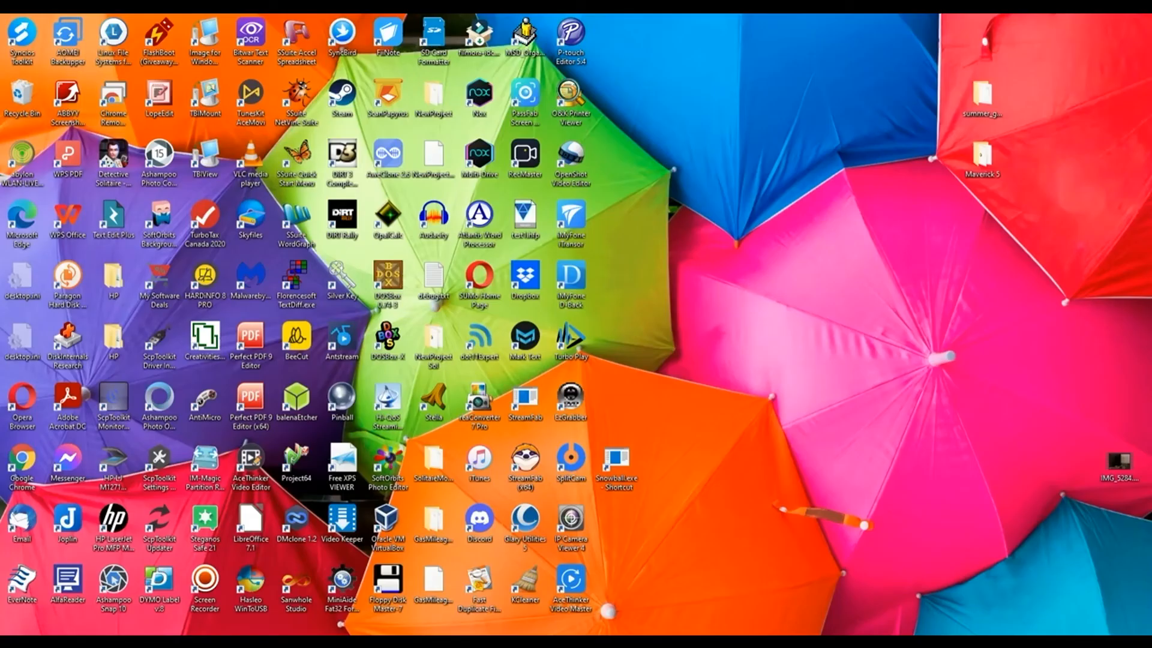
mouse_move(774, 339)
type("freepie")
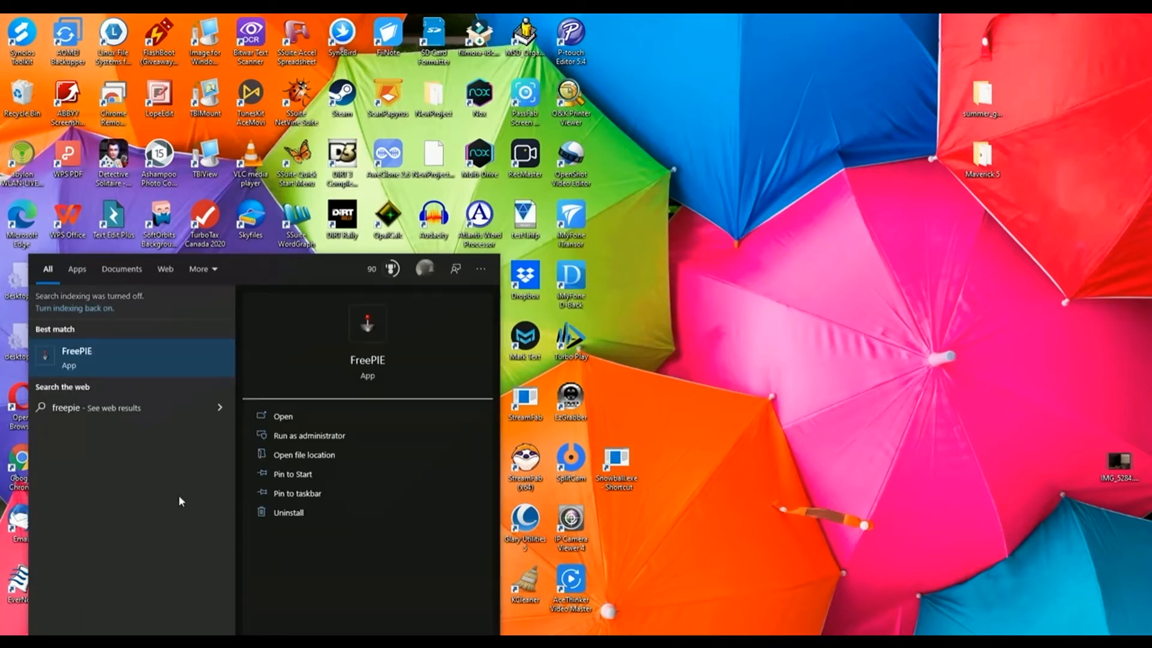
mouse_move(360, 360)
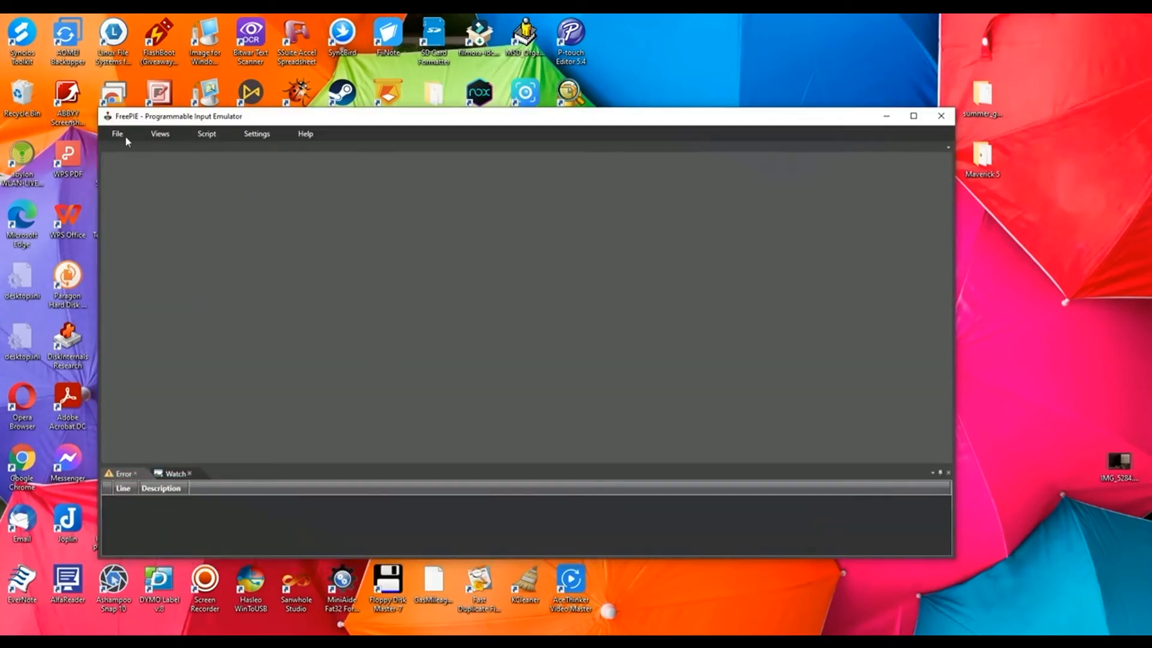
Step: Load the saved c64.py mouse-to-joystick script from Documents into FreePIE
left_click(117, 133)
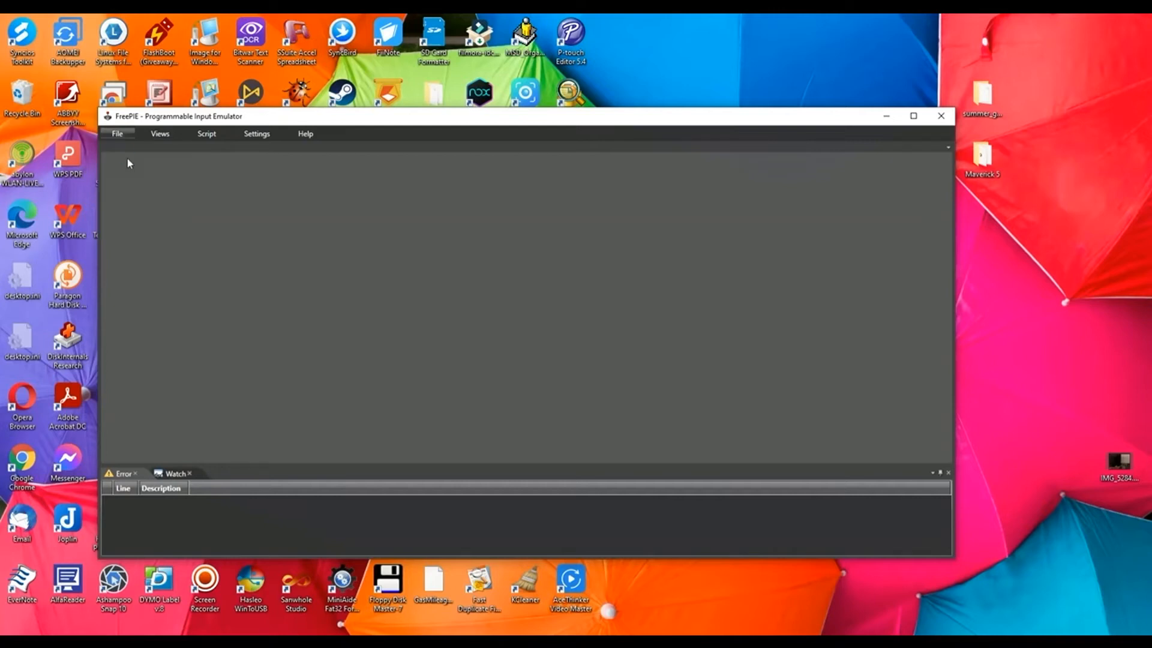
left_click(117, 133)
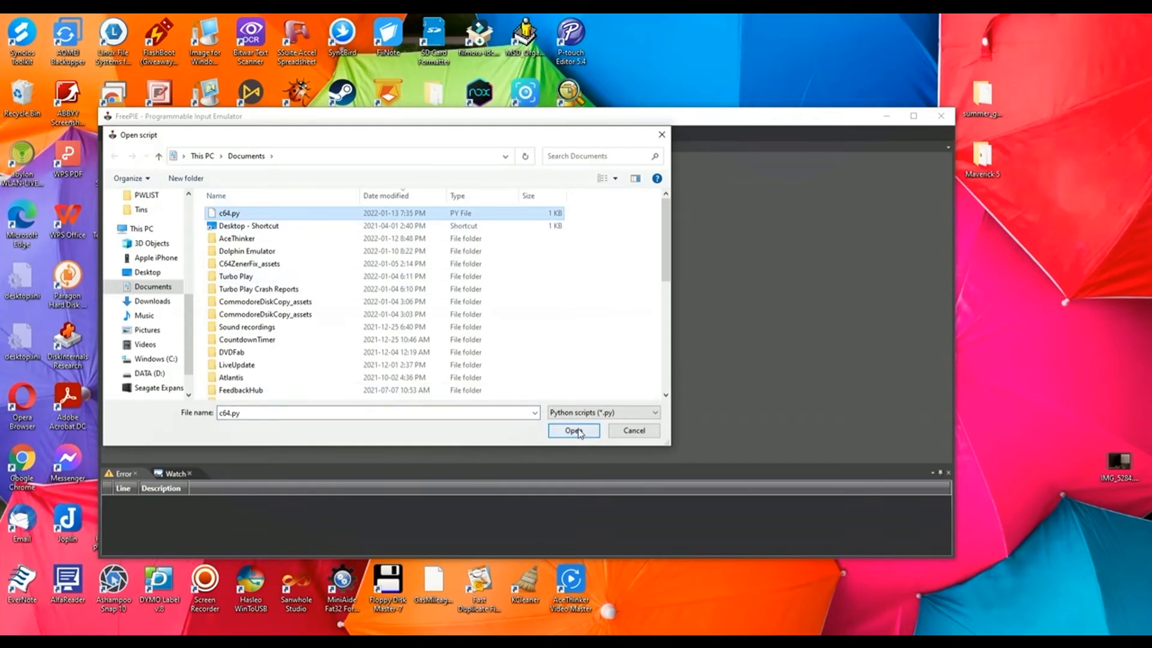
left_click(573, 430)
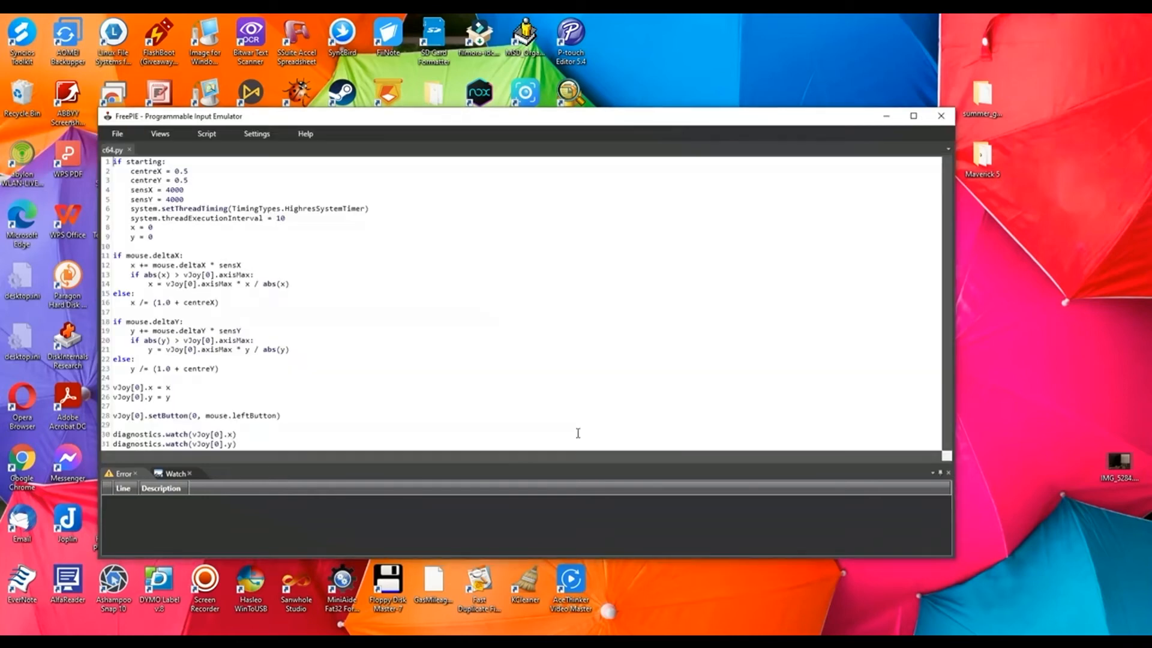
mouse_move(206, 133)
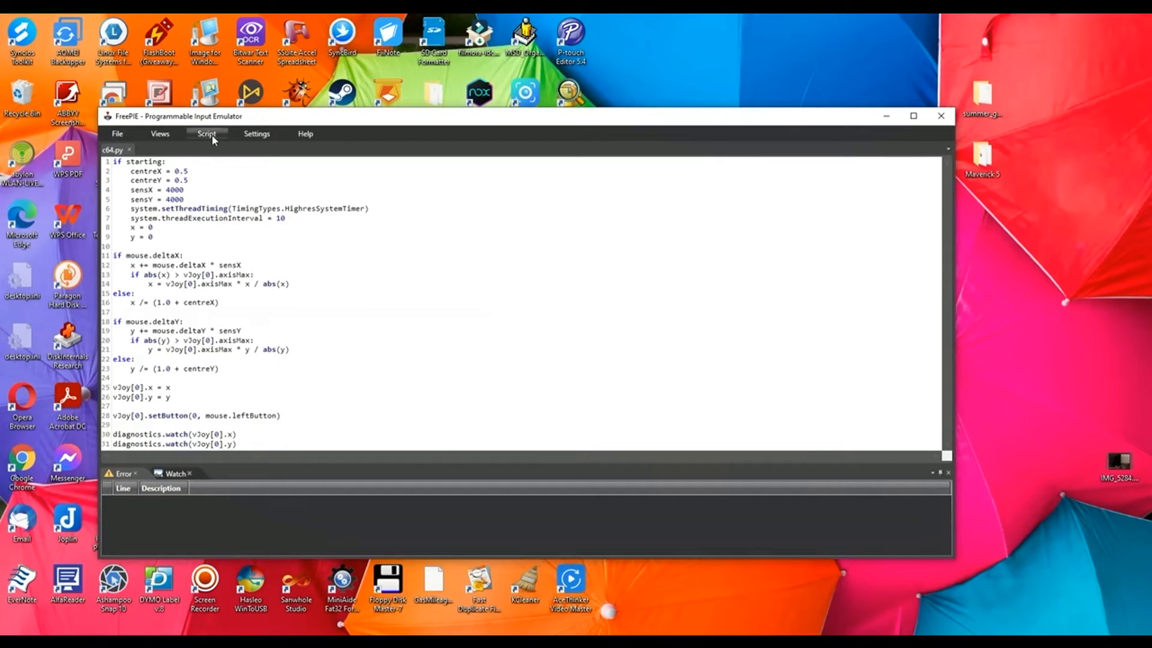
Step: Run the loaded c64.py script and move the FreePIE window out of the way
left_click(160, 133)
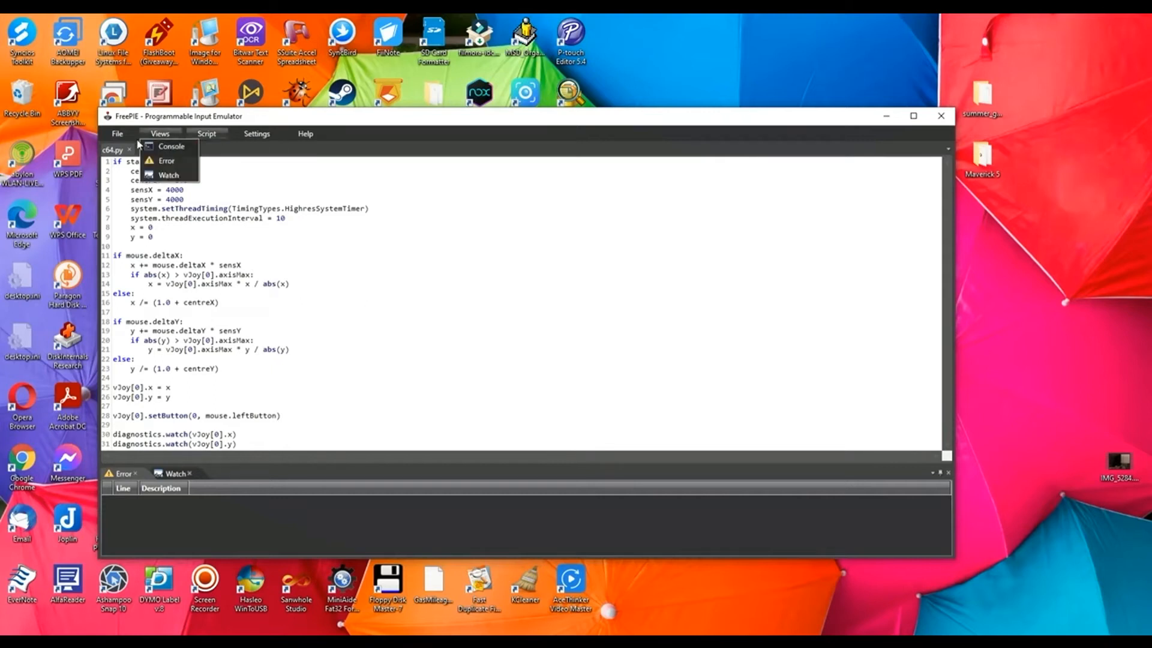
left_click(206, 134)
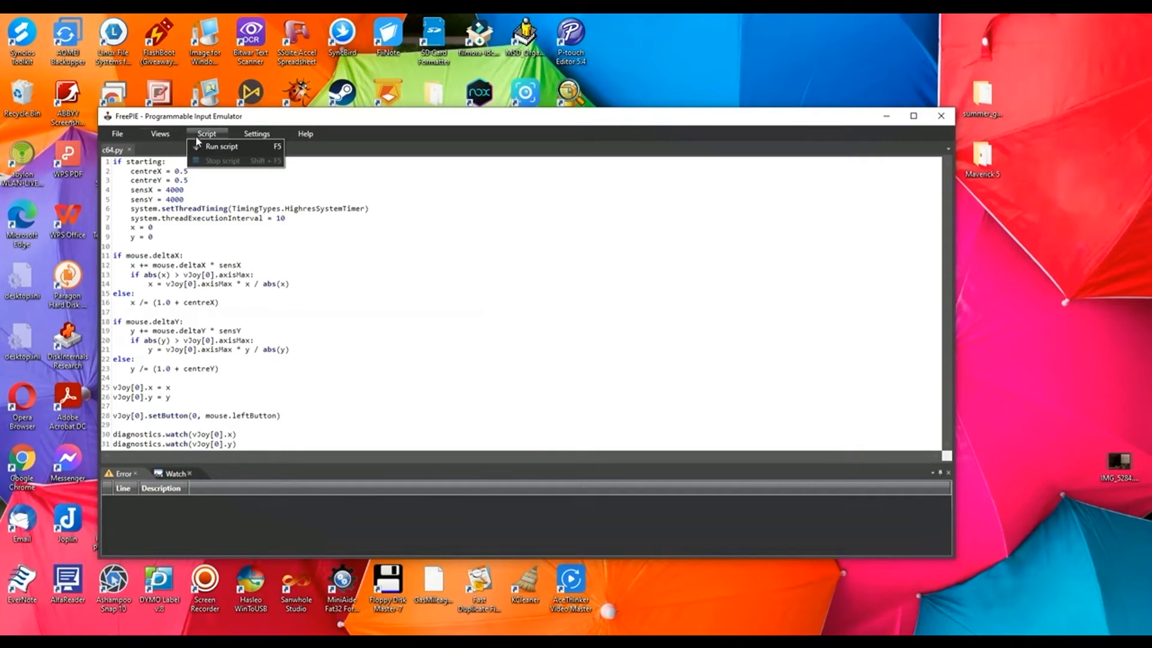
left_click(206, 133)
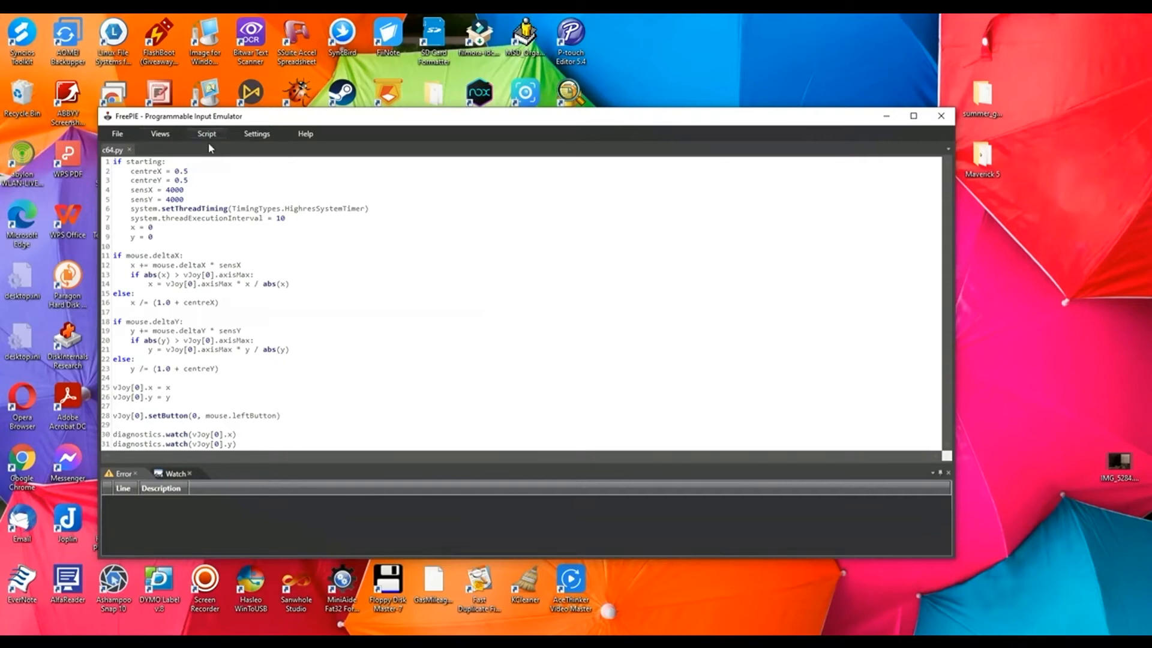
mouse_move(887, 116)
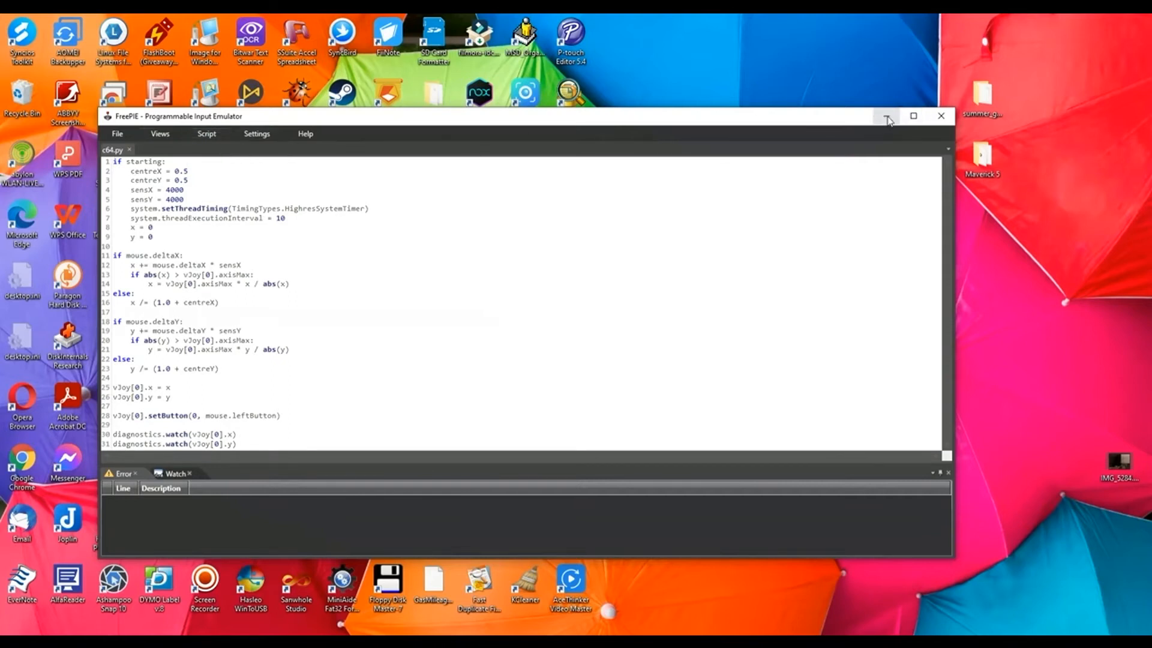
left_click(887, 116)
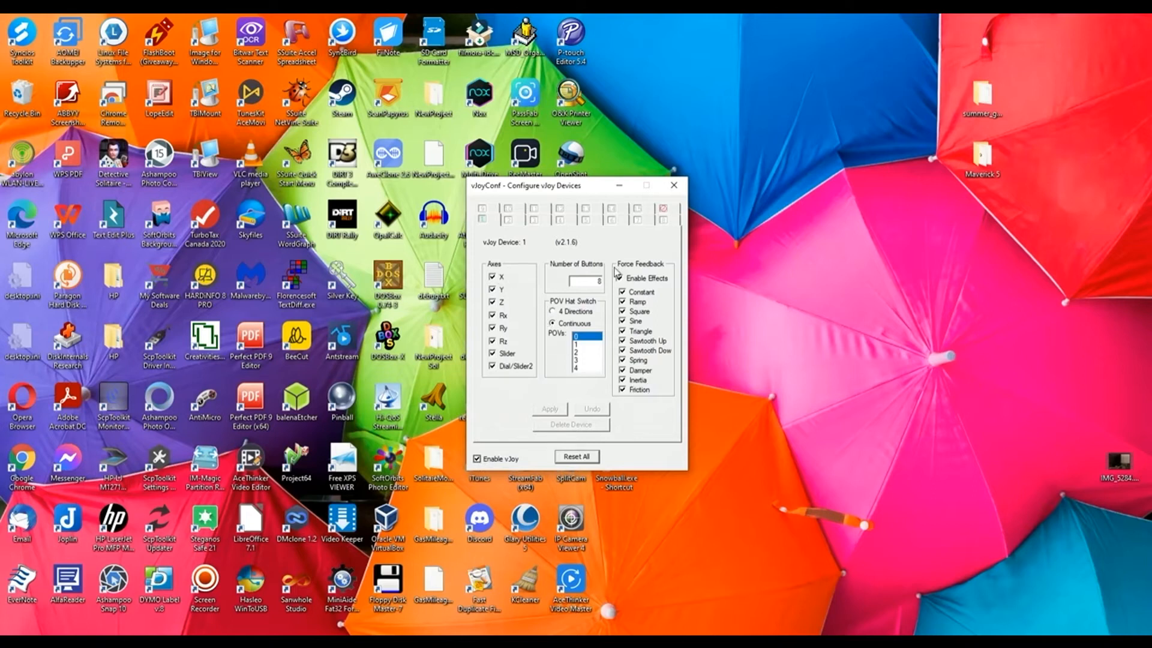
mouse_move(494, 404)
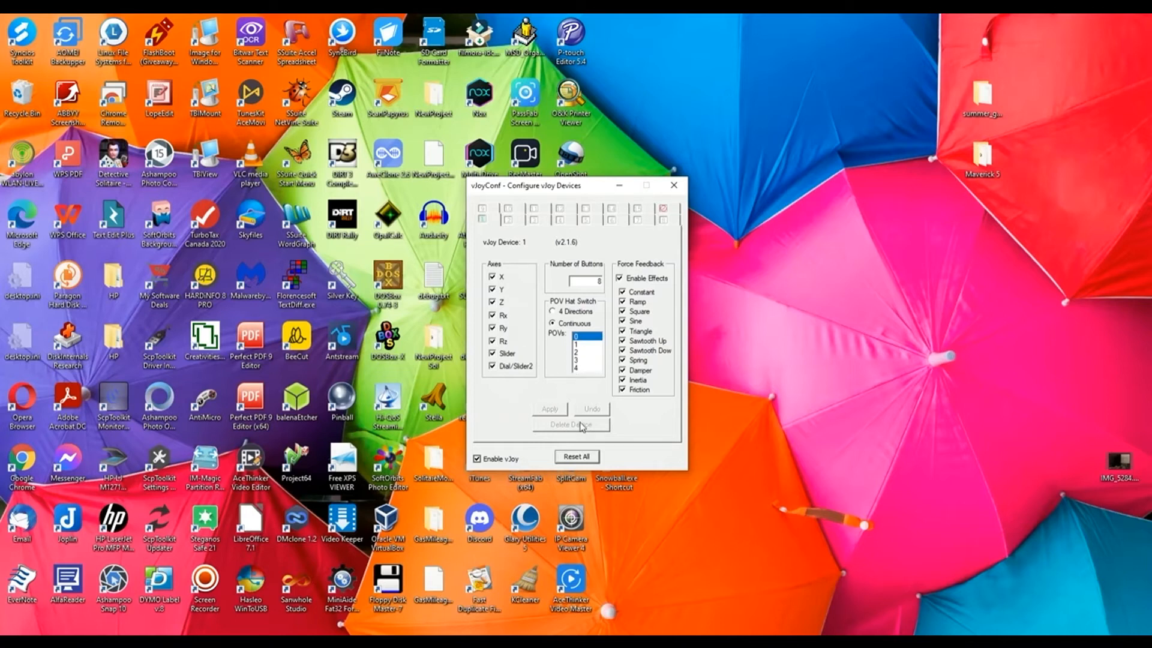
mouse_move(485, 463)
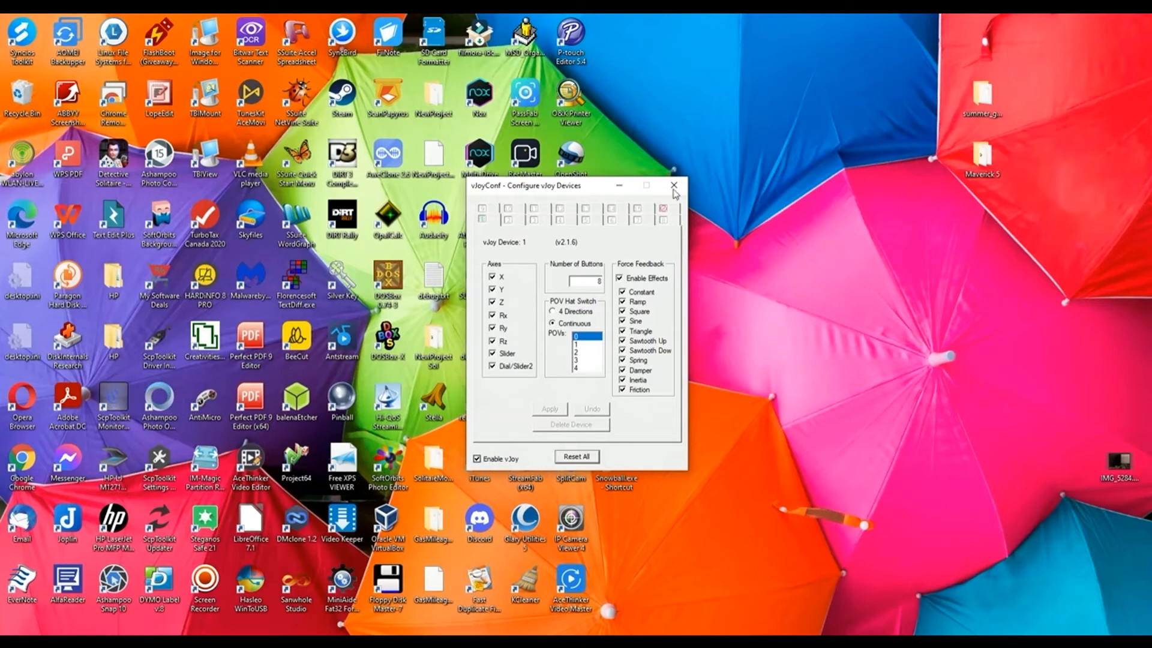
mouse_move(683, 209)
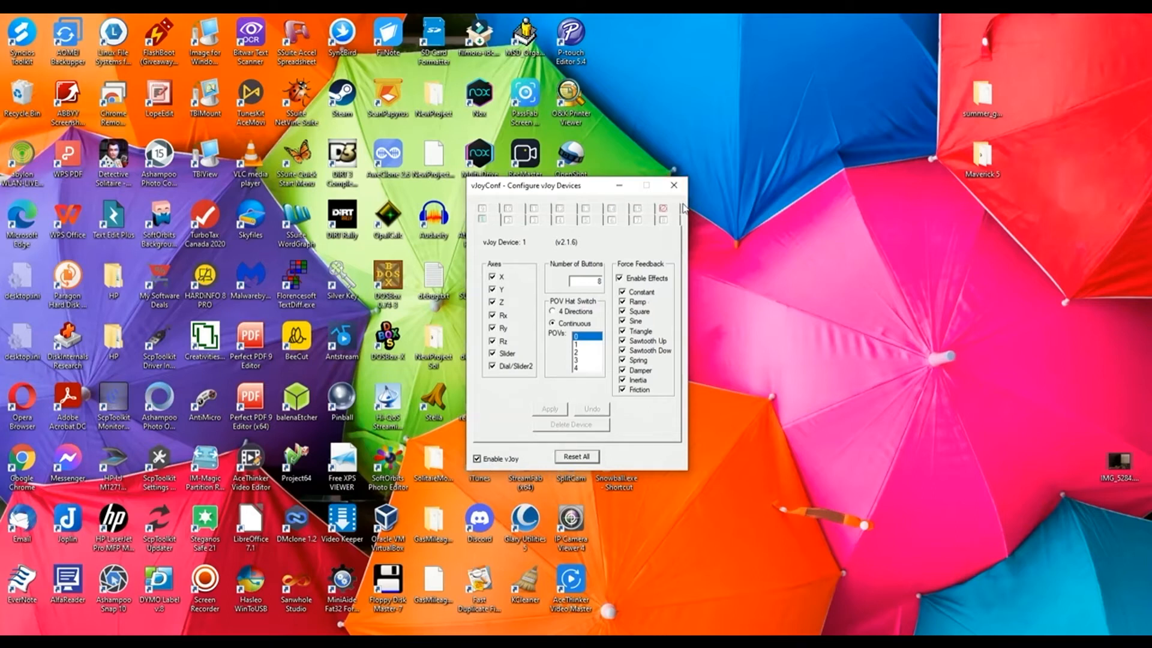
mouse_move(672, 184)
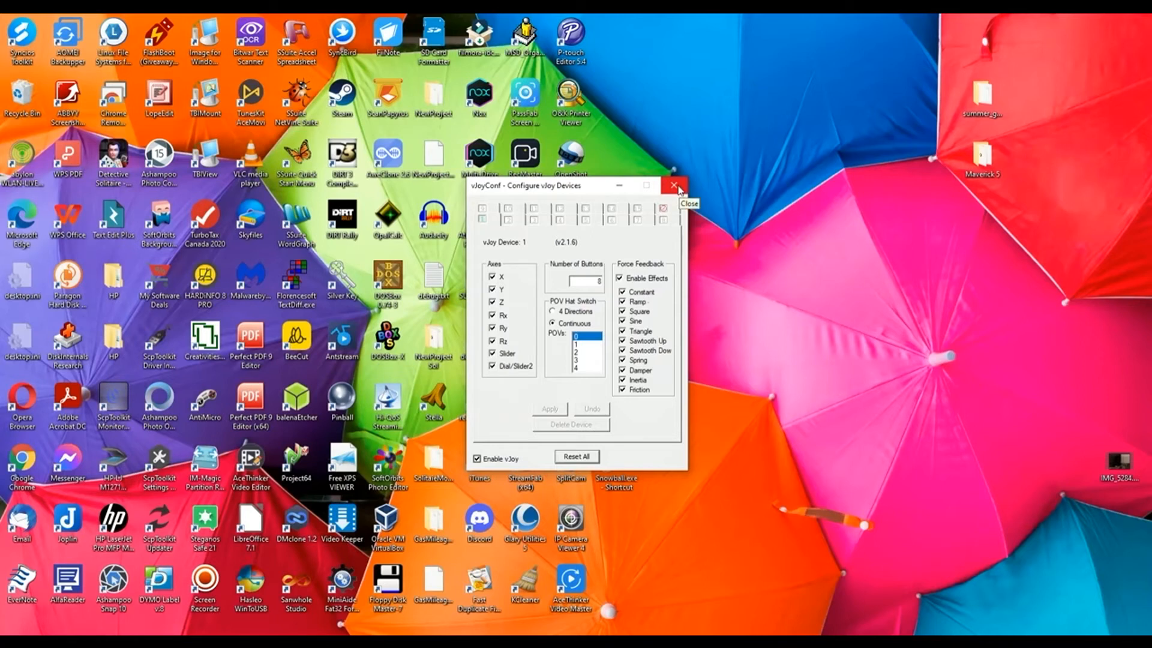
Step: Close the vJoy device 1 configuration window after reviewing its axes and 8 buttons
left_click(673, 185)
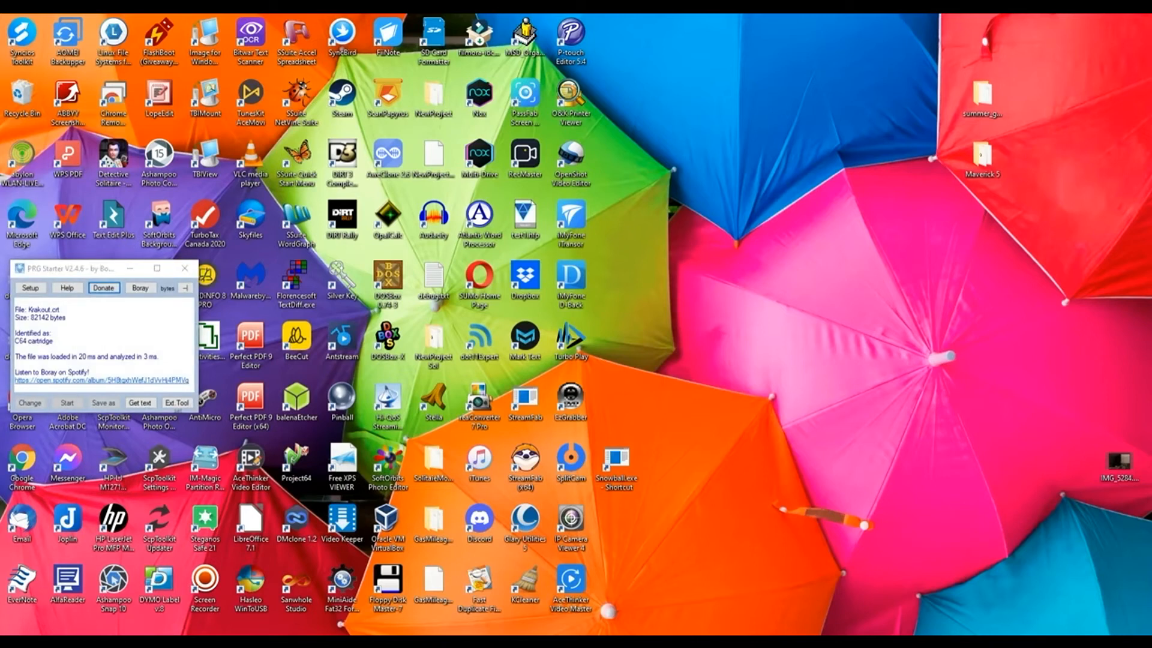
Step: Start the loaded Krakout.crt cartridge so it opens in the VICE emulator
left_click(66, 403)
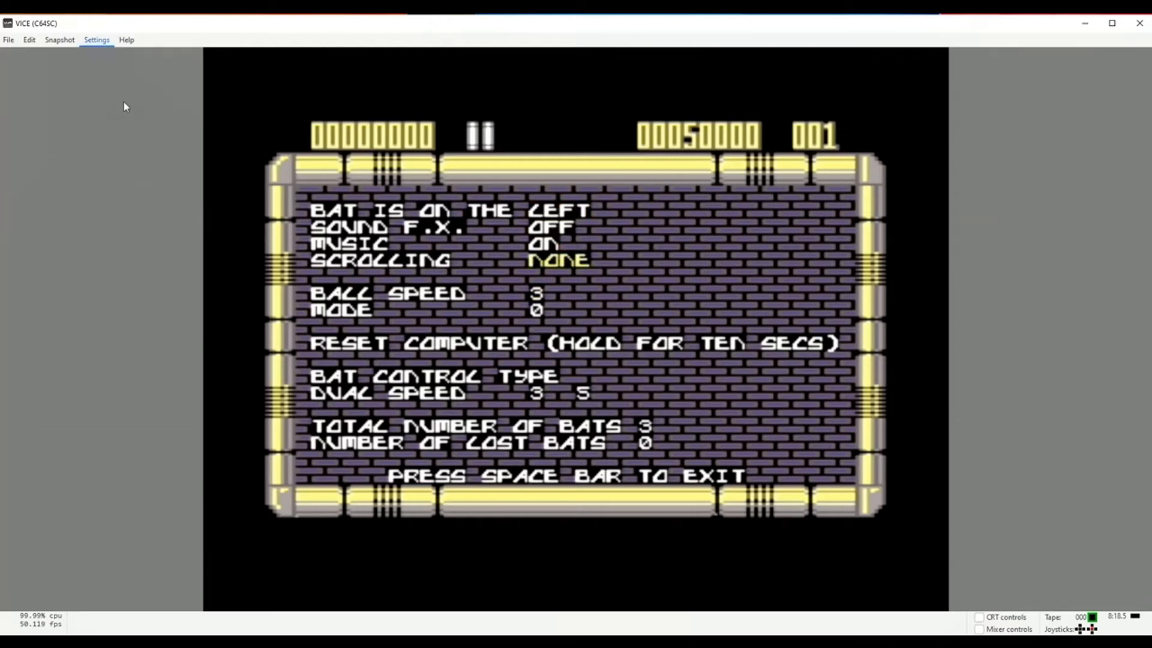
left_click(96, 40)
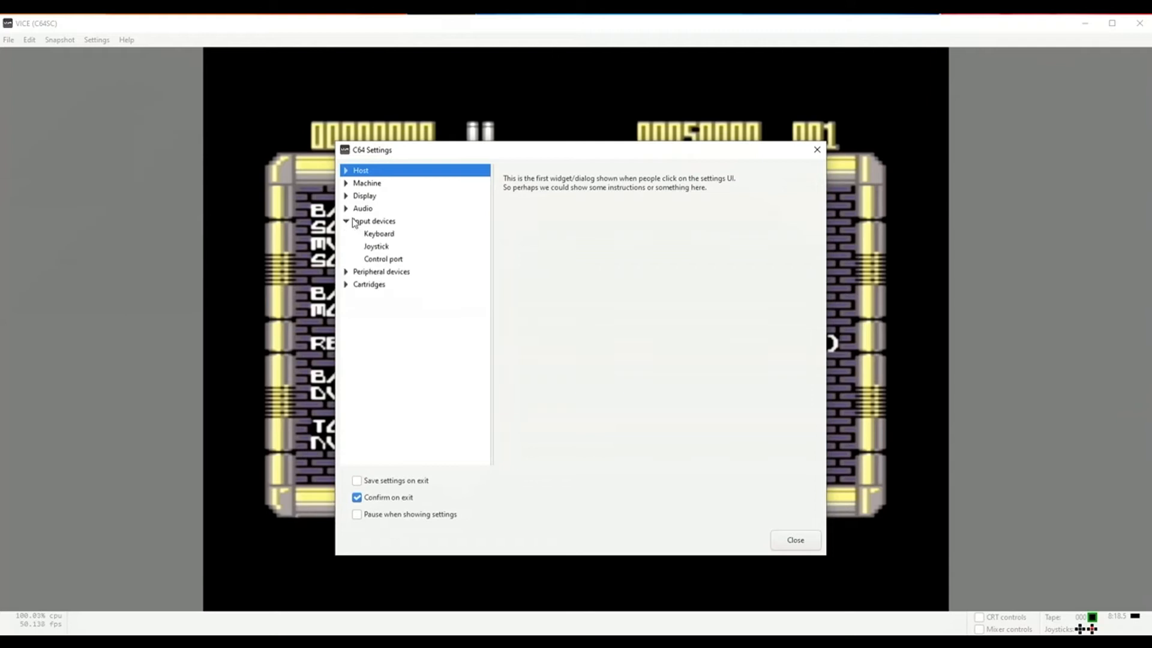
left_click(375, 246)
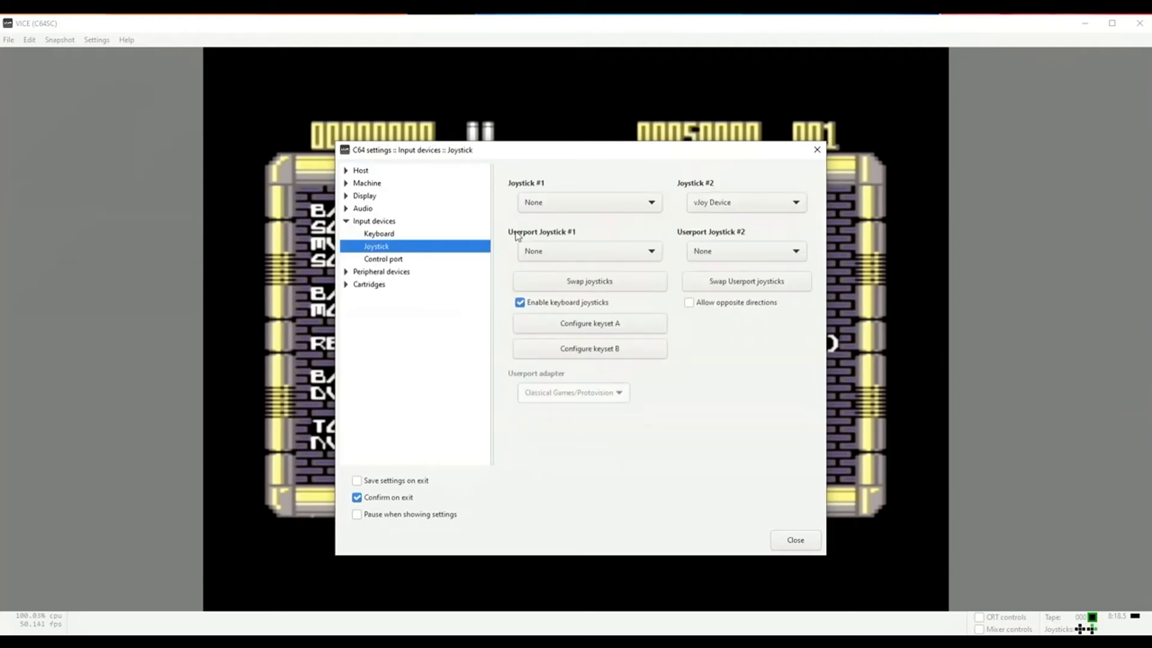
mouse_move(689, 202)
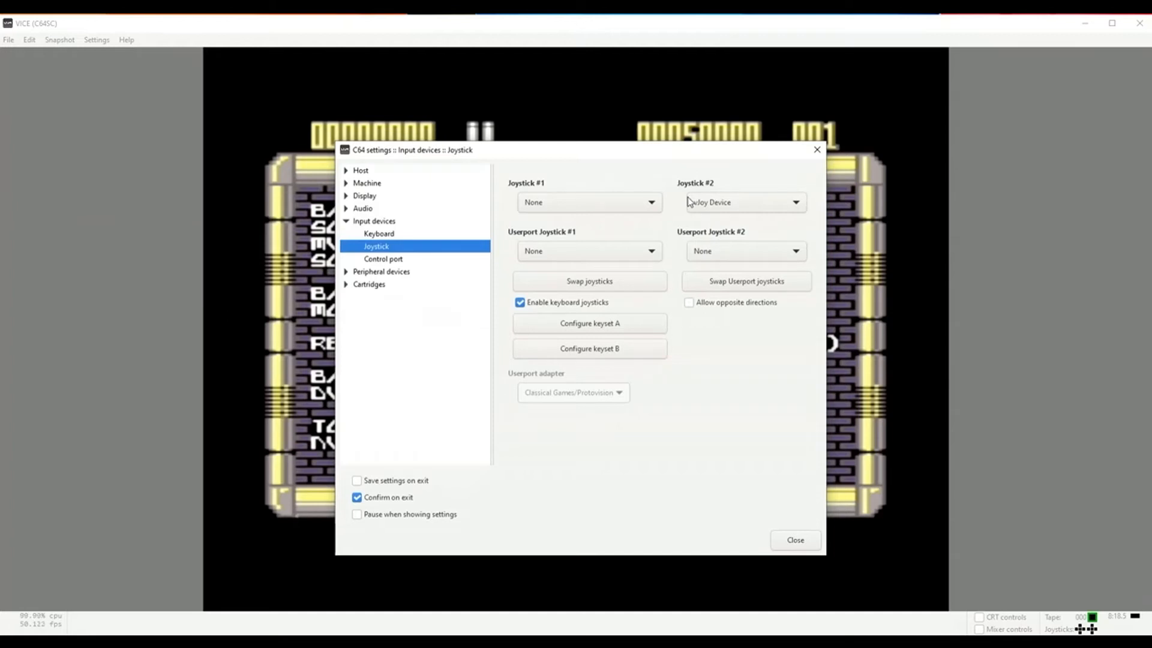
mouse_move(766, 200)
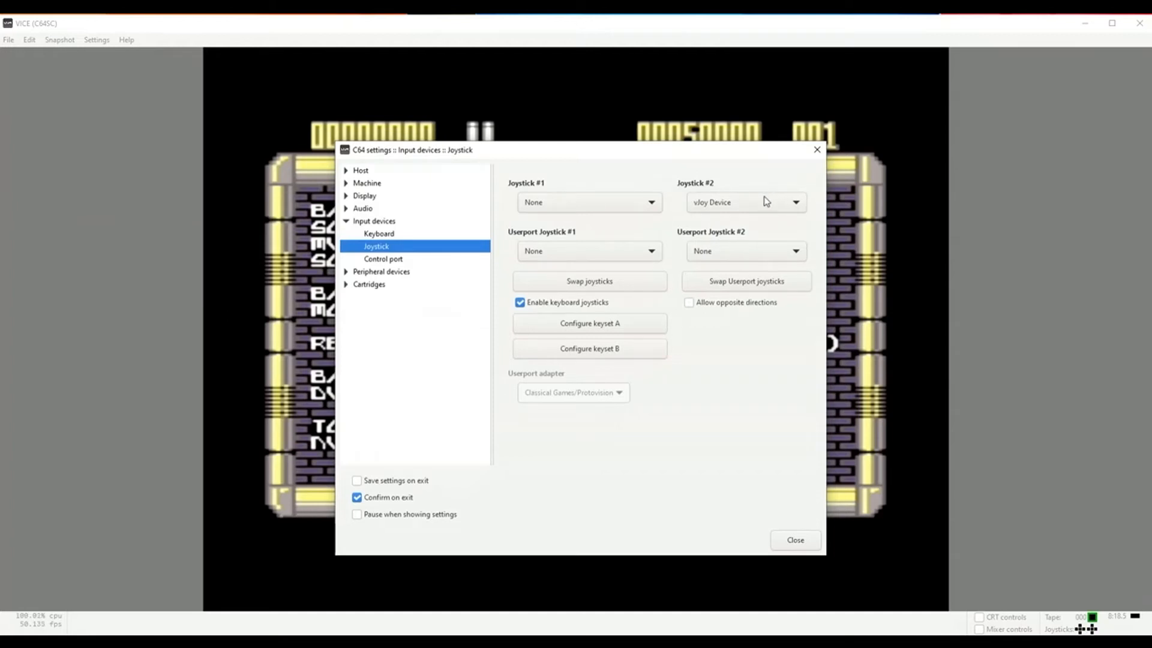
mouse_move(799, 211)
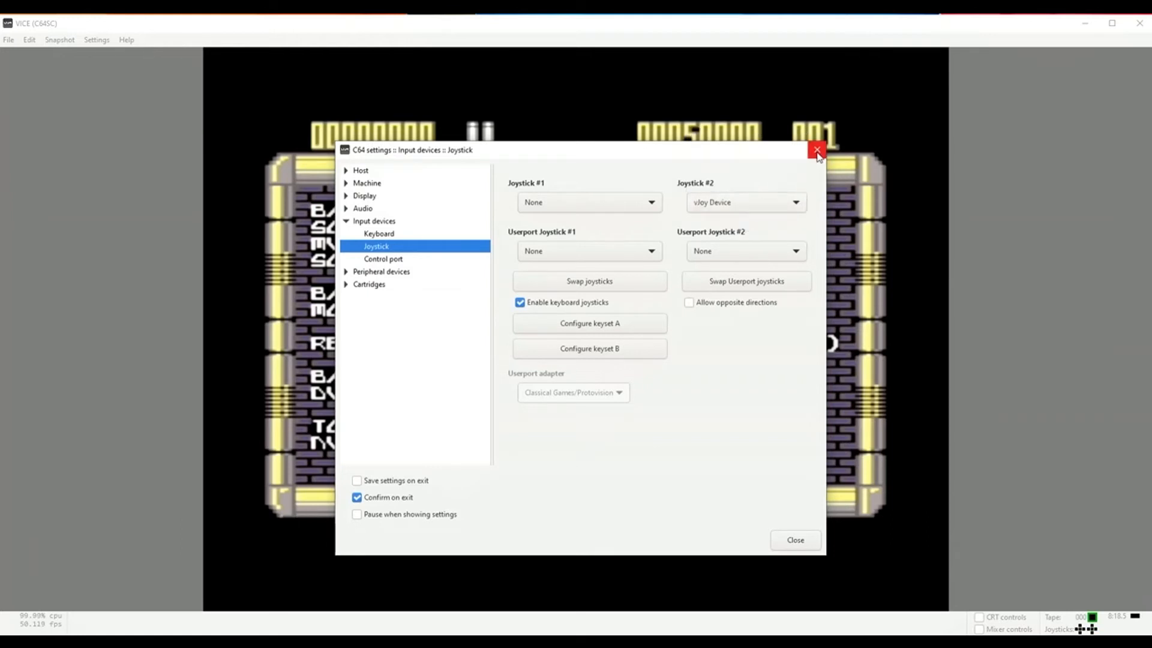
mouse_move(815, 151)
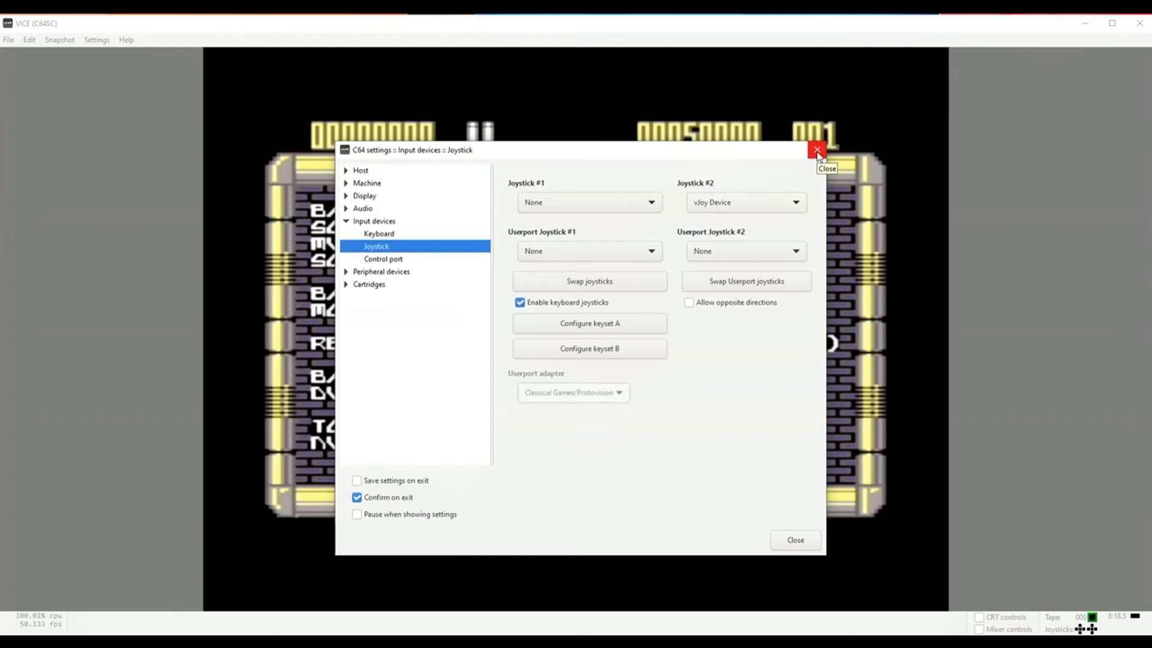
left_click(816, 151)
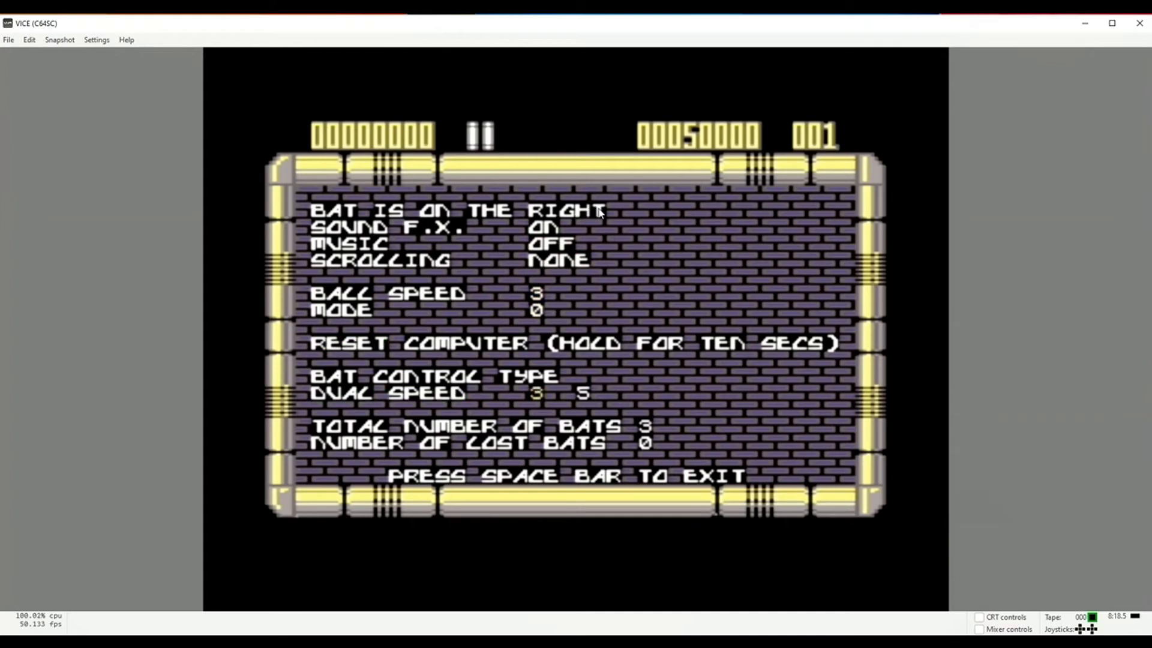
mouse_move(591, 153)
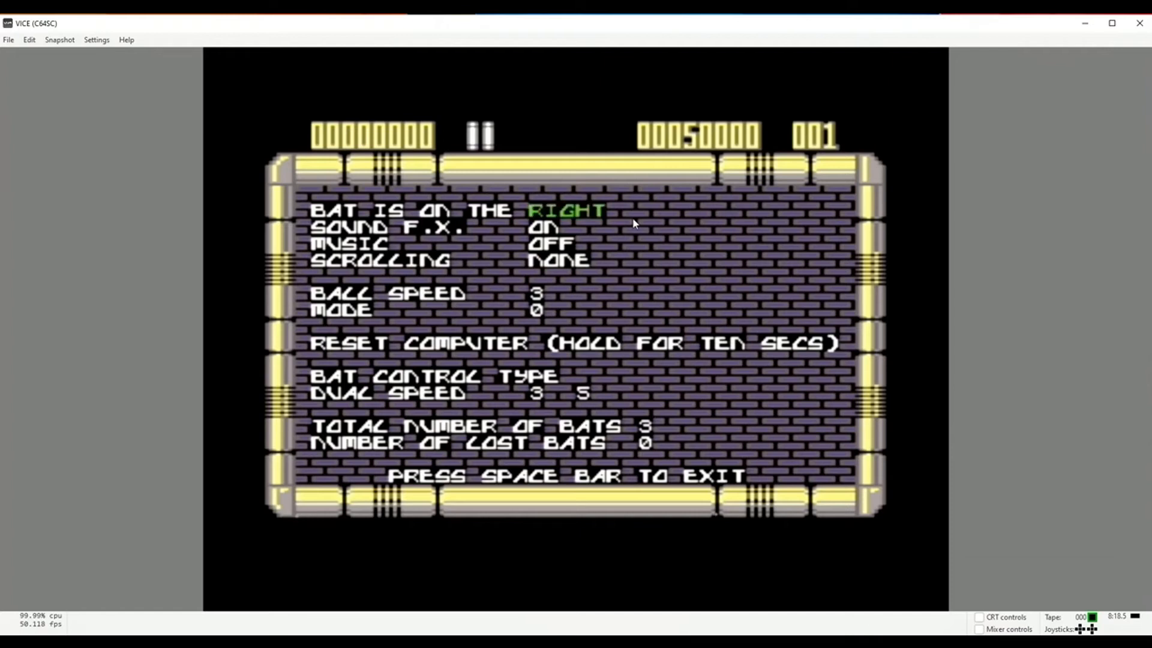
mouse_move(790, 365)
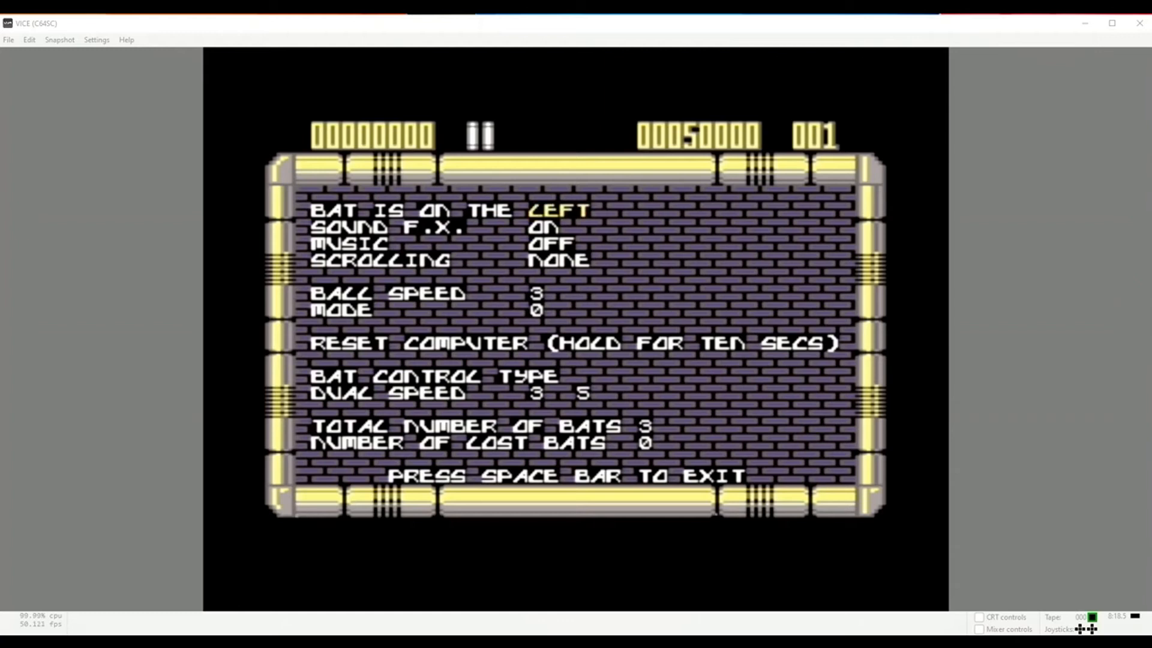
Step: Toggle the options to Bat RIGHT, Sound F.X. ON, Music OFF and start the game
key("space")
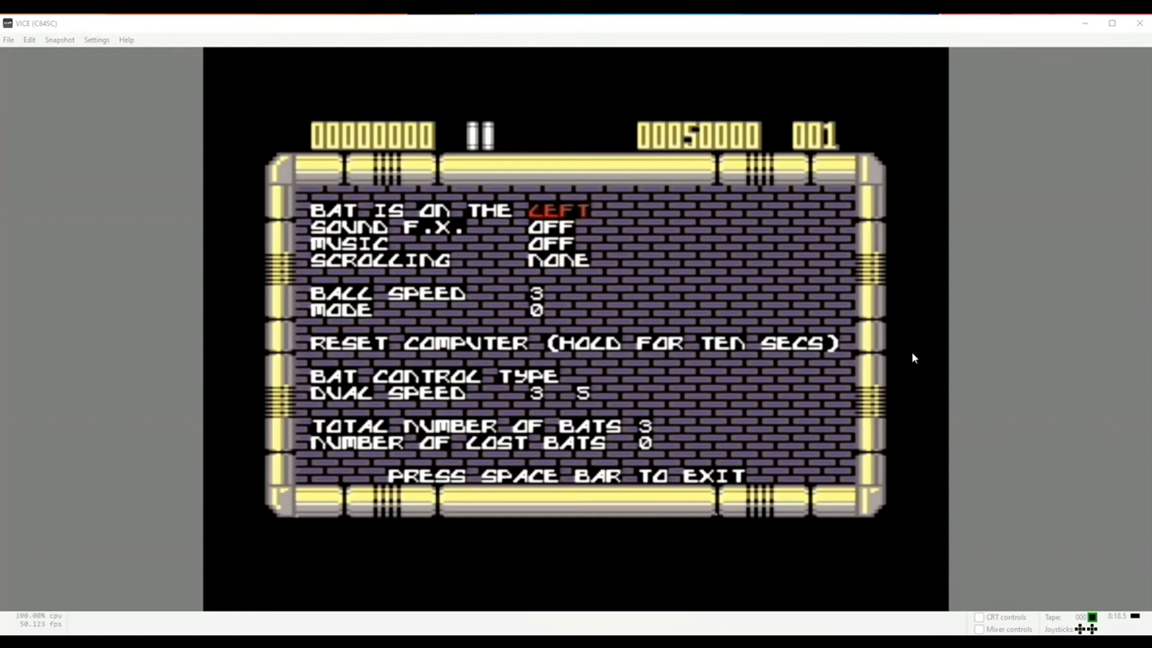
mouse_move(686, 237)
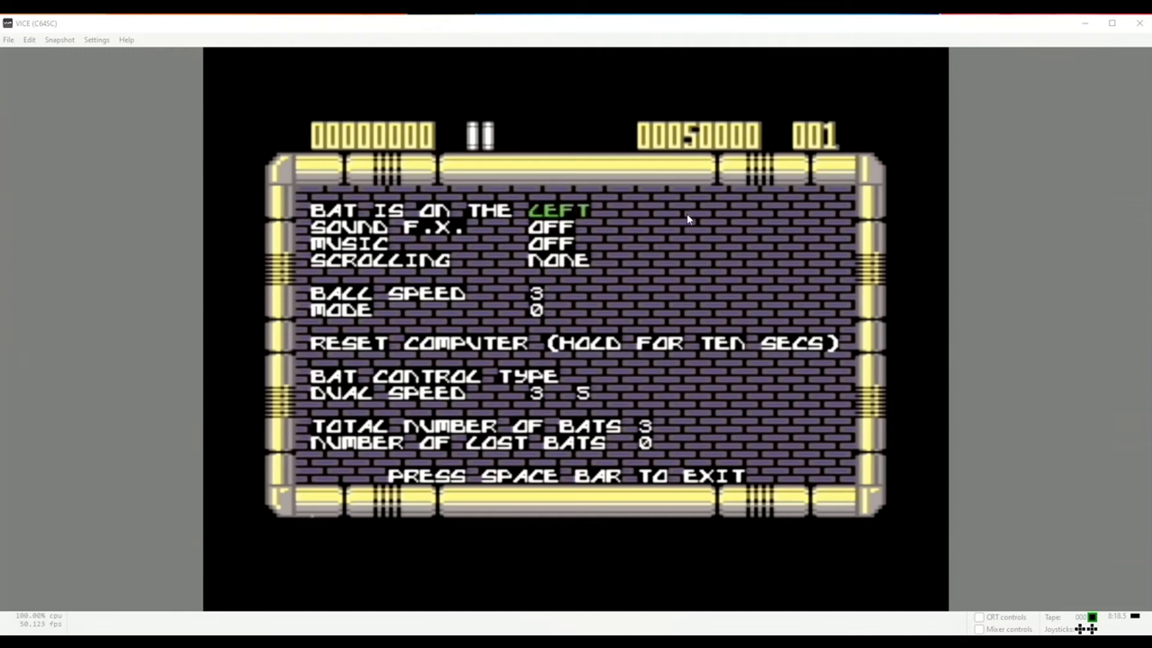
mouse_move(688, 211)
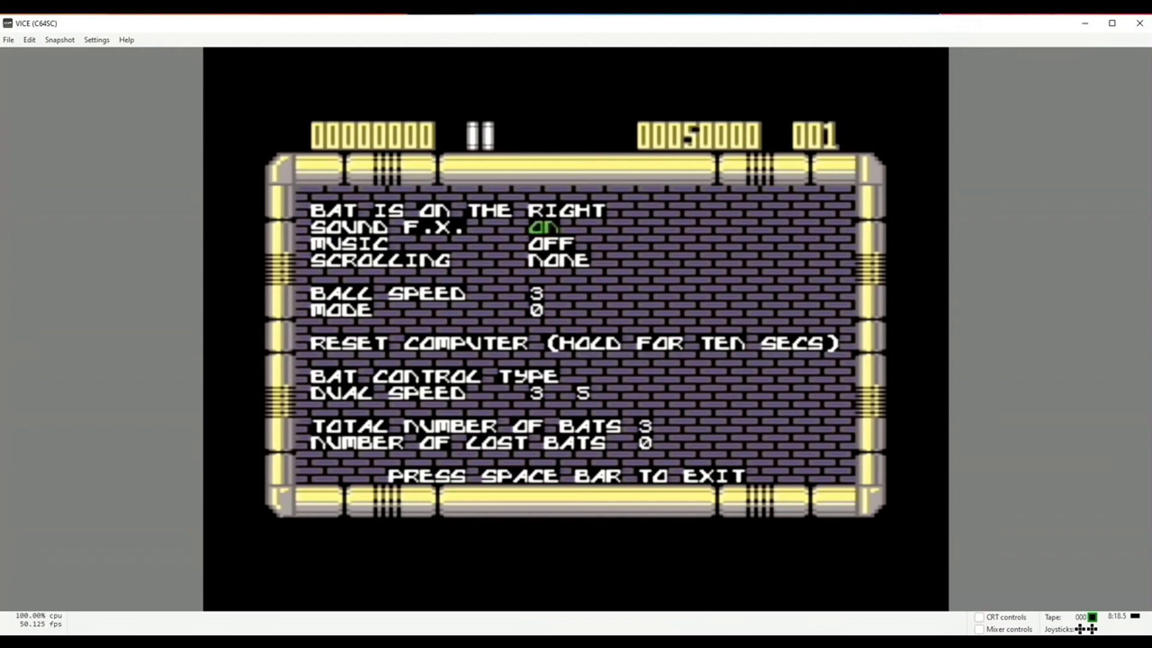
key("space")
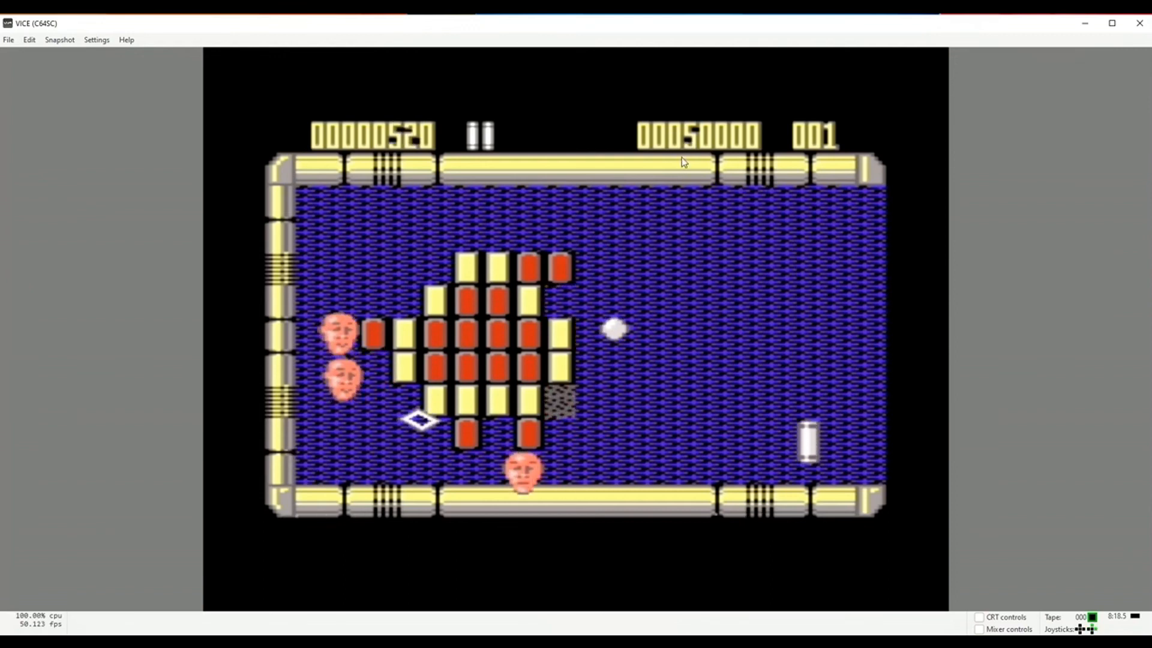
mouse_move(683, 114)
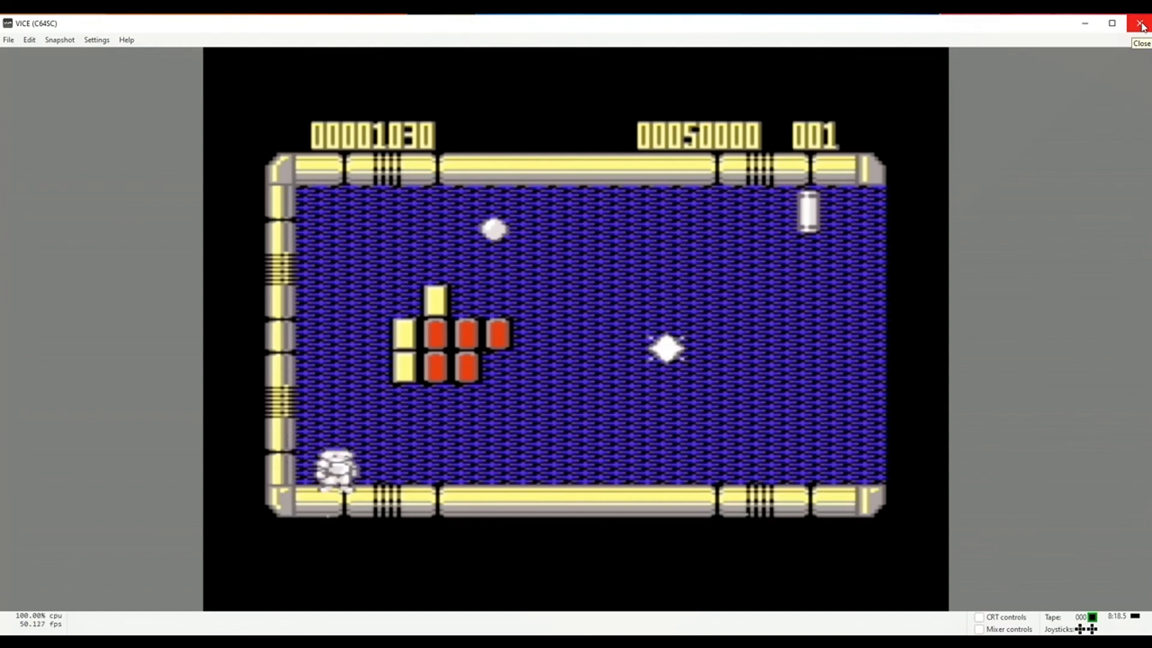
Step: Exit VICE after reaching a score of 1080, confirm the prompt, and close PRG Starter
left_click(1141, 24)
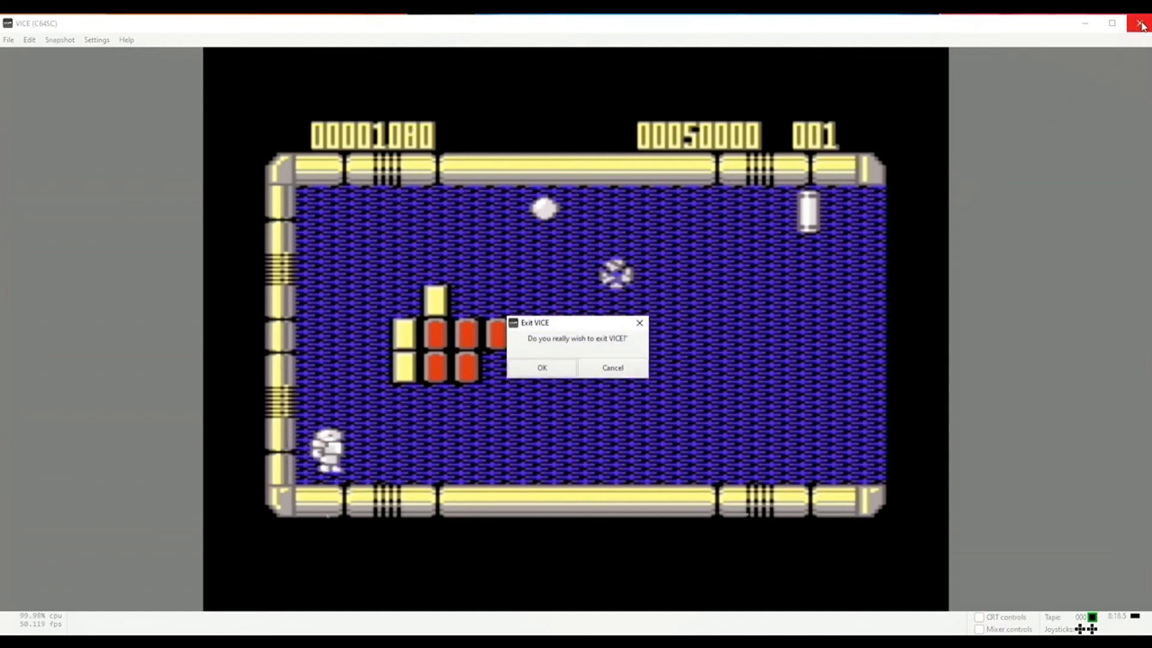
left_click(541, 368)
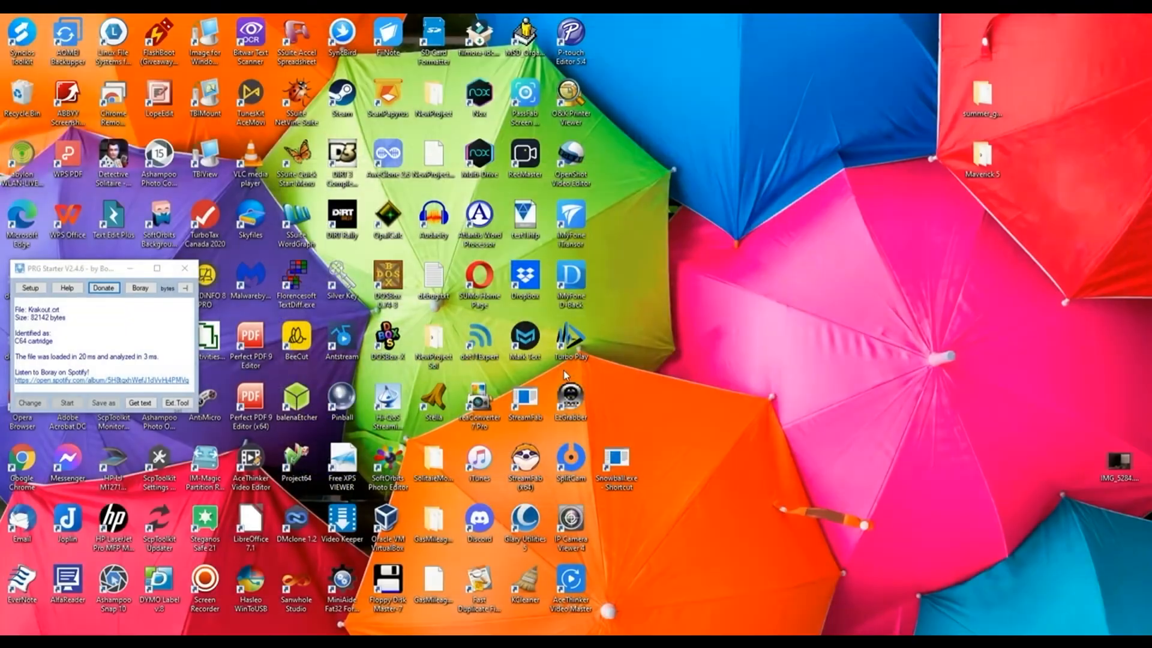
left_click(184, 268)
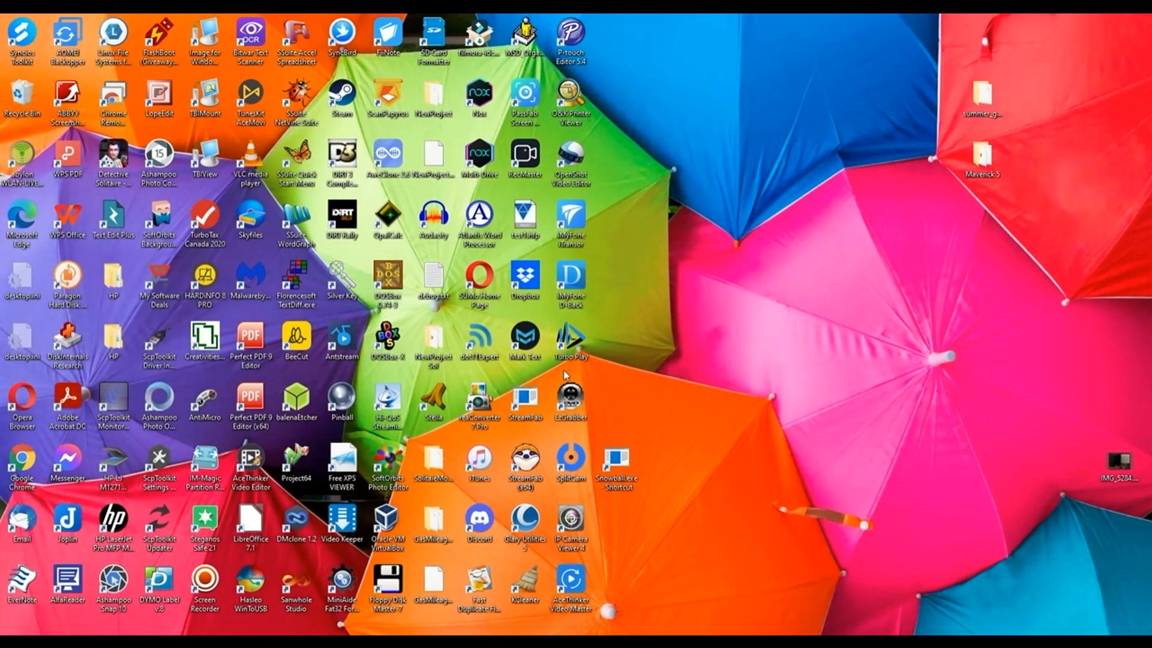